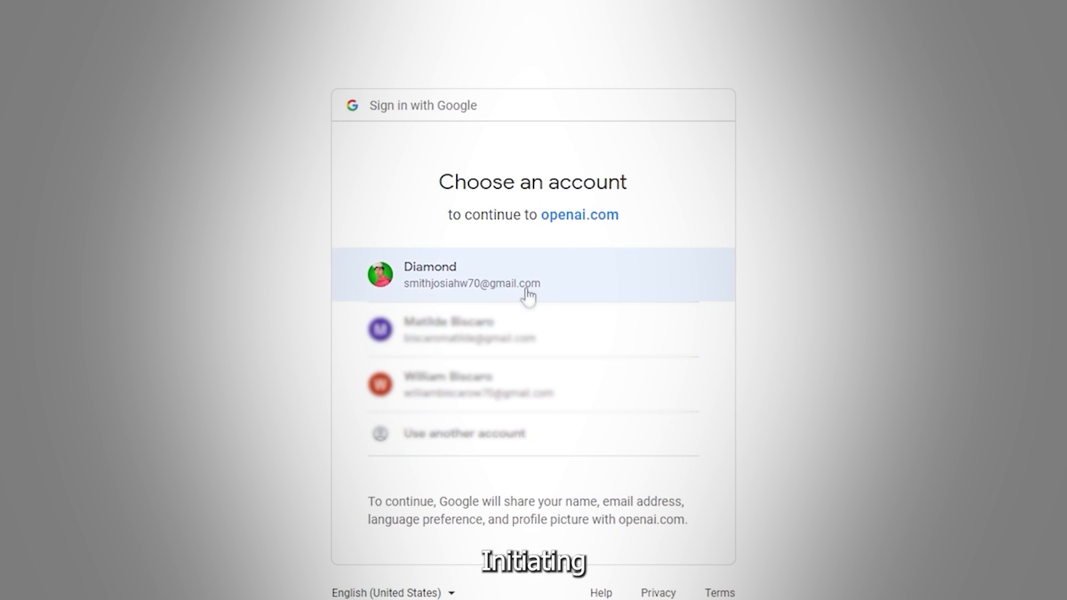
# Sign in to ChatPDF with a Google account to reach the Drop PDF here box
pyautogui.click(531, 275)
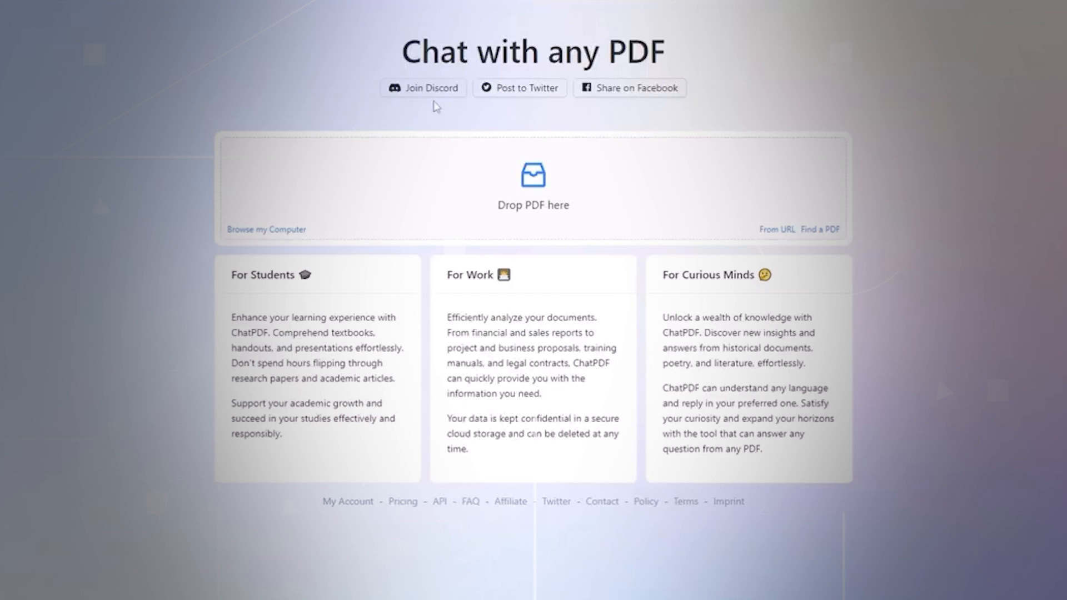
pyautogui.moveTo(393, 48)
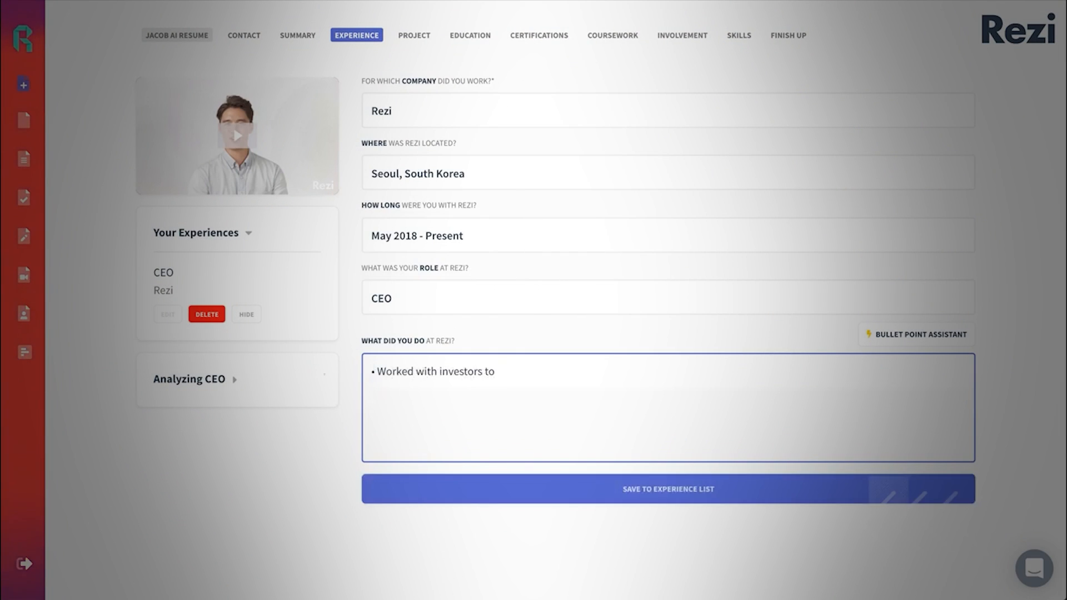
# Save the CEO experience entry about supporting job seekers and import Profile.REZI
pyautogui.write('create a company that supported the needs of a growing number of job seekers by matching them with their perfect job opportunity.')
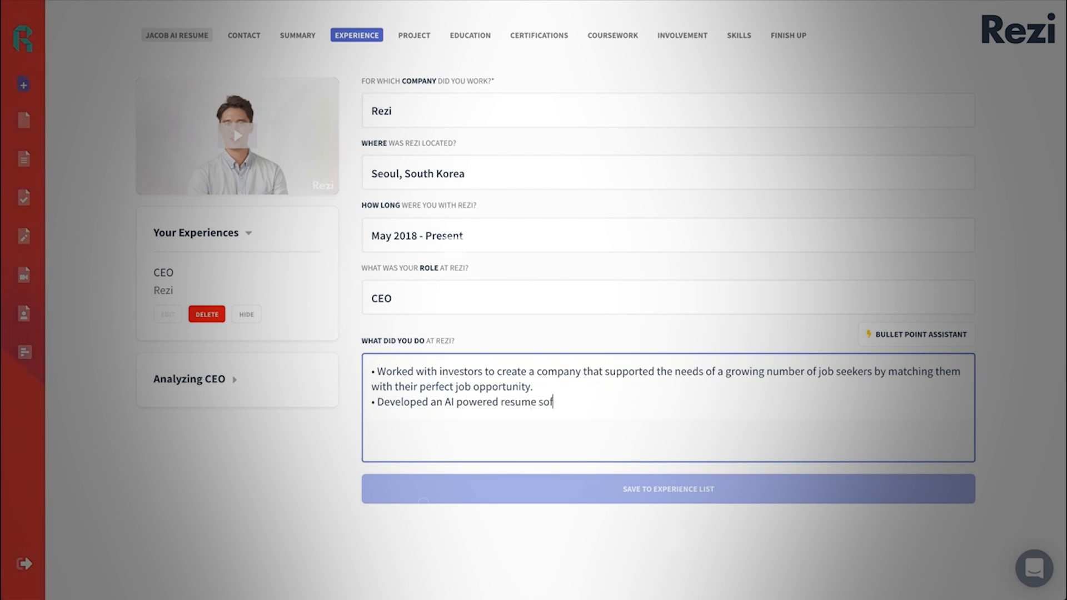
pyautogui.click(668, 489)
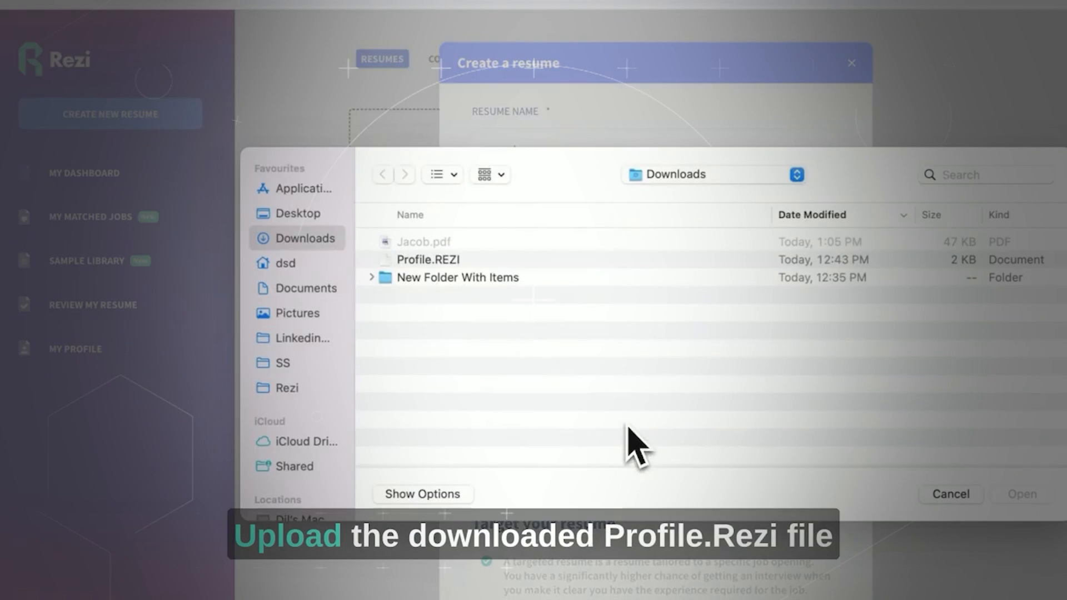
pyautogui.click(1021, 494)
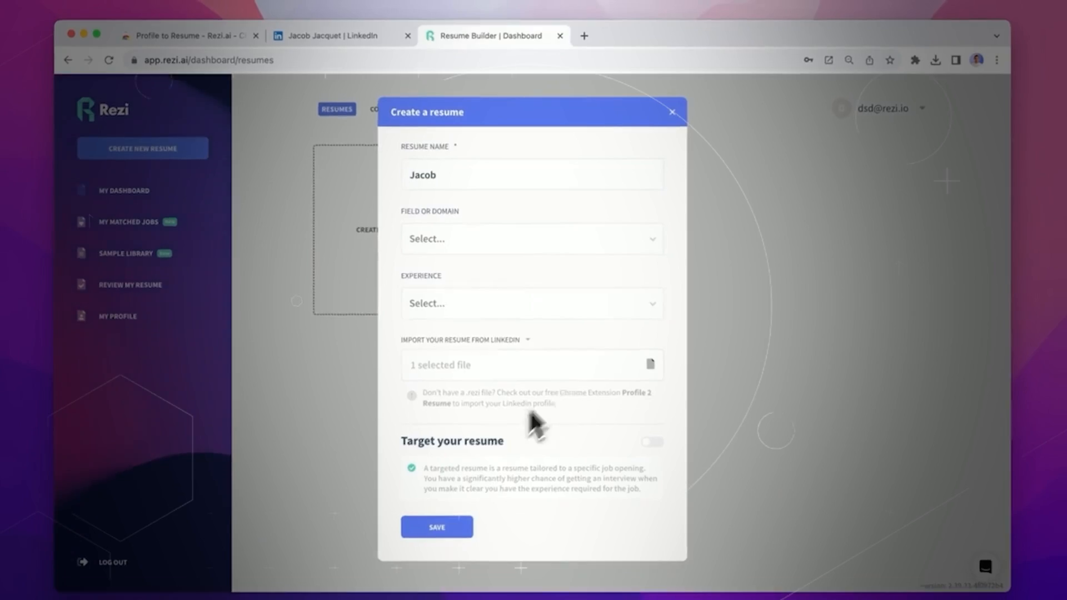
# Rewrite the first experience bullet using an AI-suggested Google PPC achievement
pyautogui.click(437, 527)
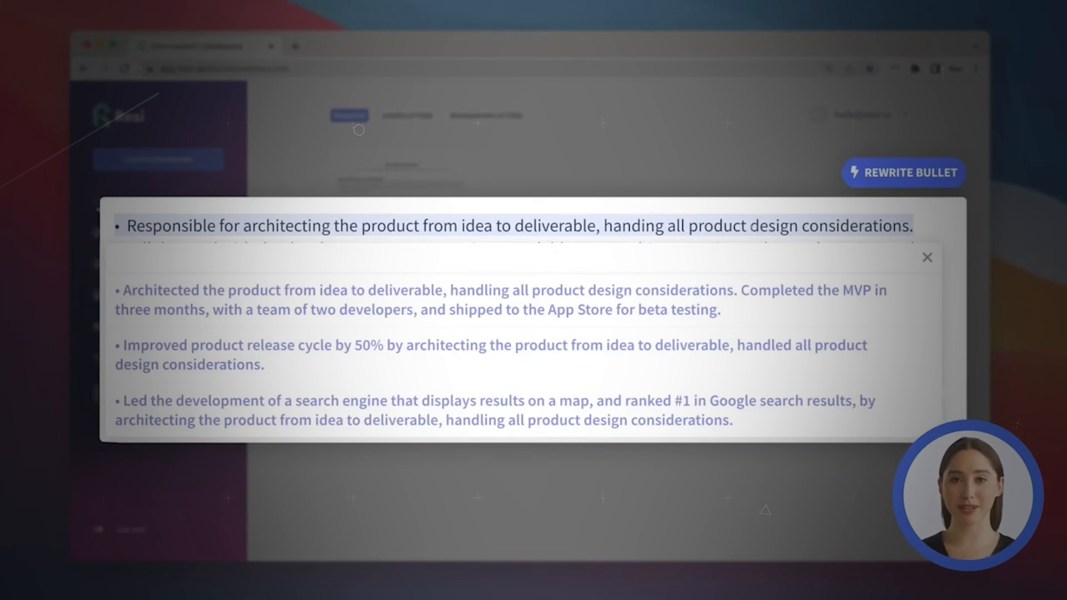
pyautogui.click(927, 257)
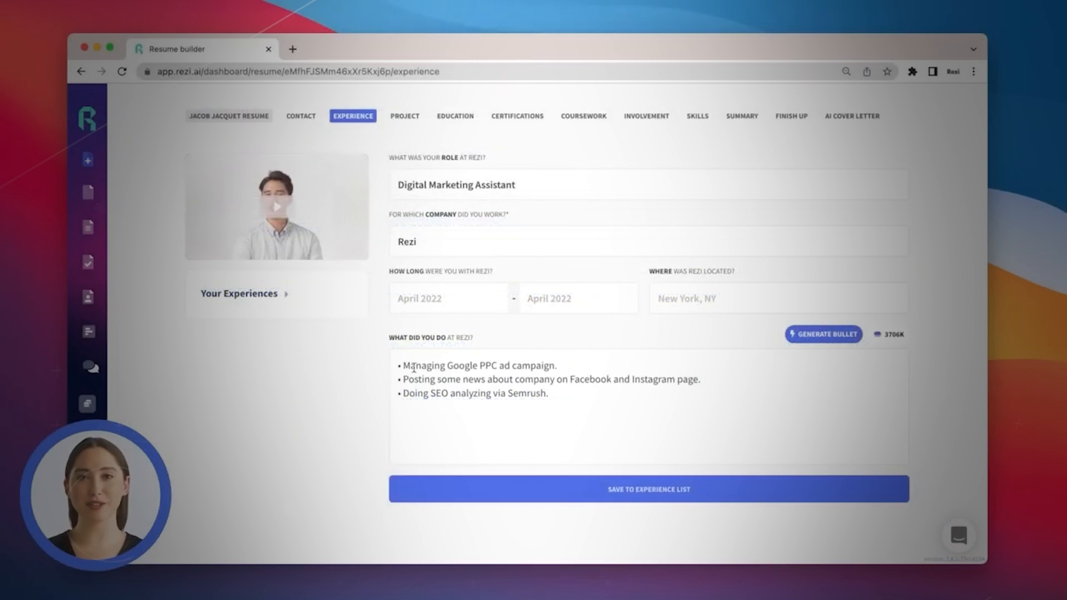
pyautogui.click(822, 334)
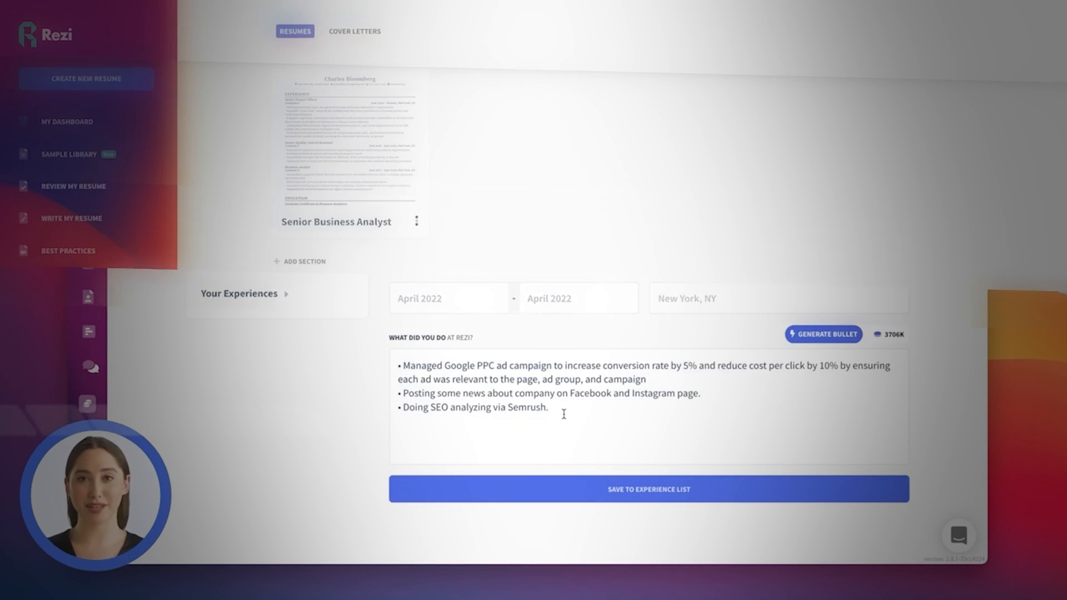
# Target the resume to the Citi role and generate an AI summary highlighting Excel
pyautogui.click(712, 31)
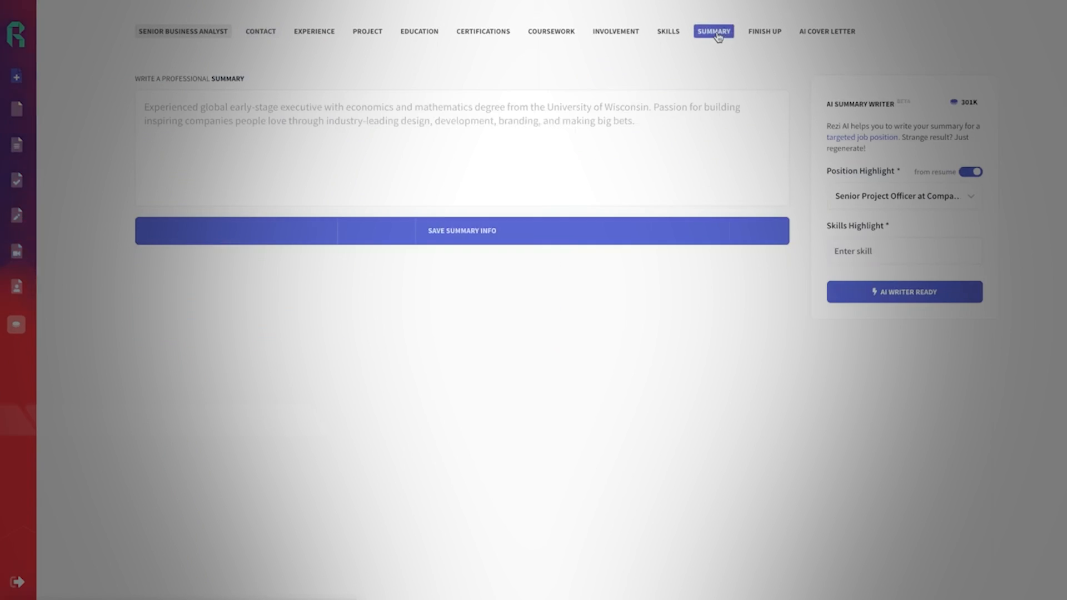
pyautogui.click(863, 136)
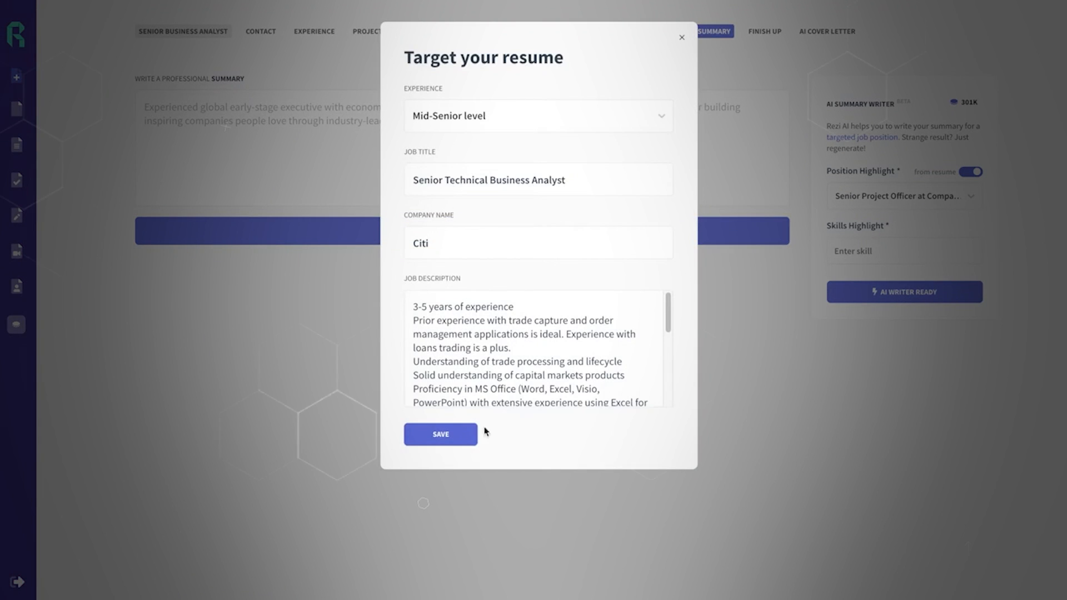
pyautogui.click(440, 435)
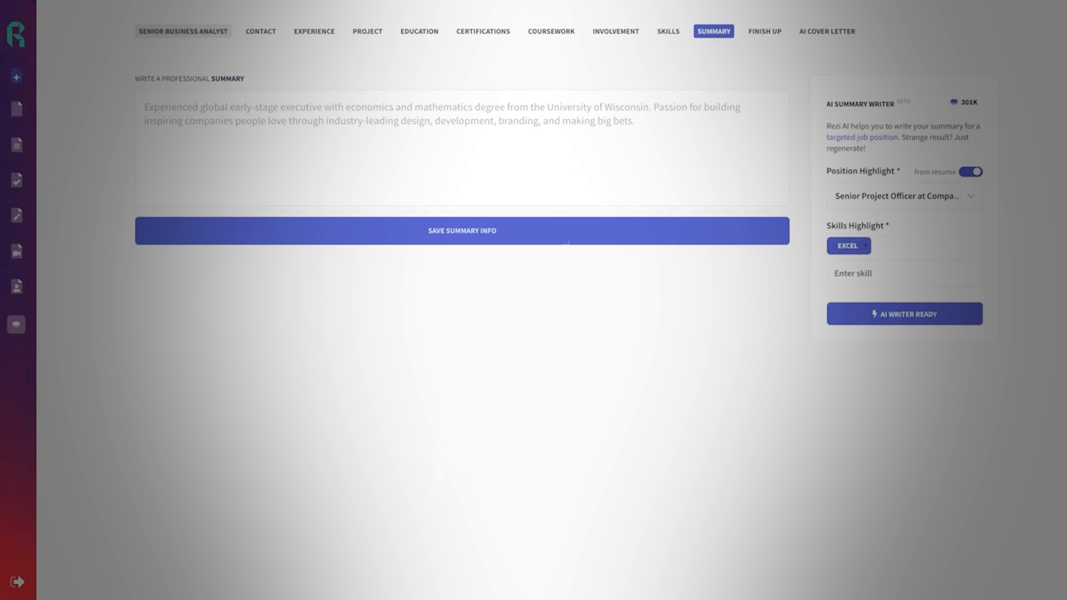
pyautogui.click(904, 313)
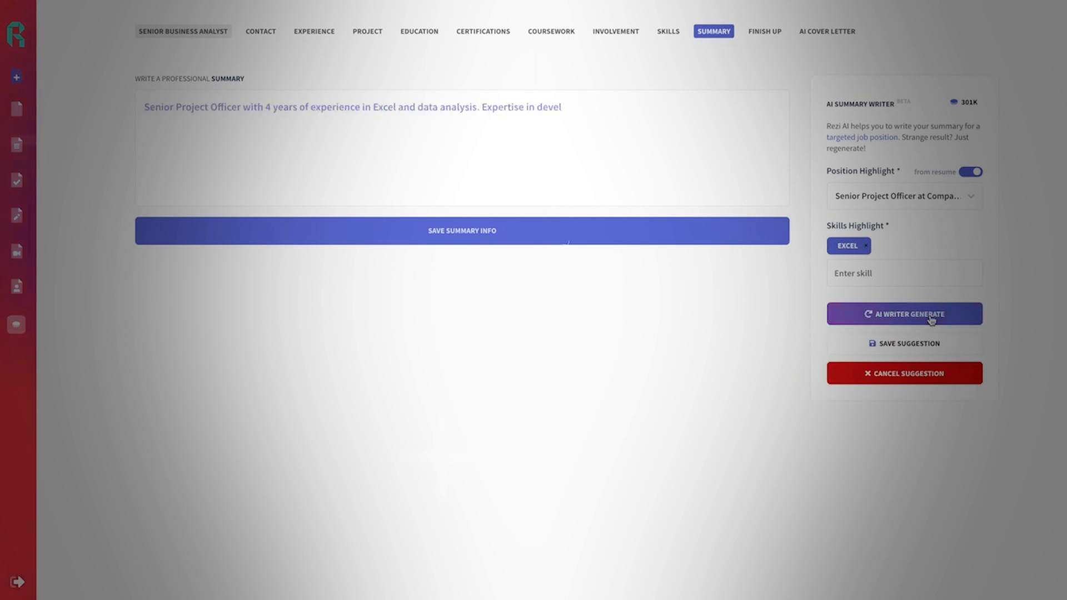
pyautogui.click(904, 313)
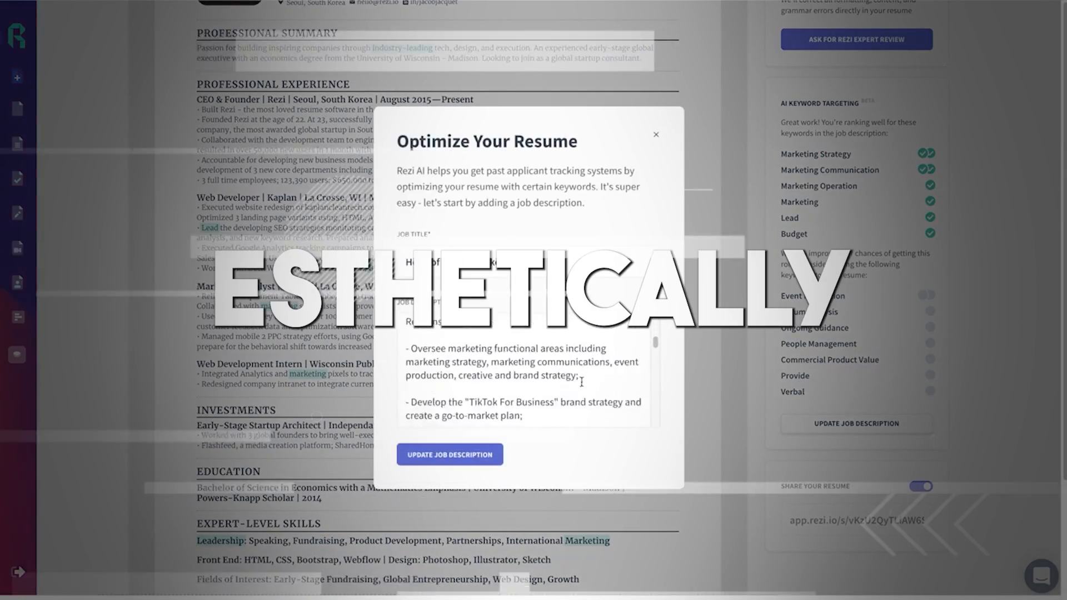
# Update the job description, remove Ongoing Guidance, and generate the Tik Tok cover letter
pyautogui.click(803, 32)
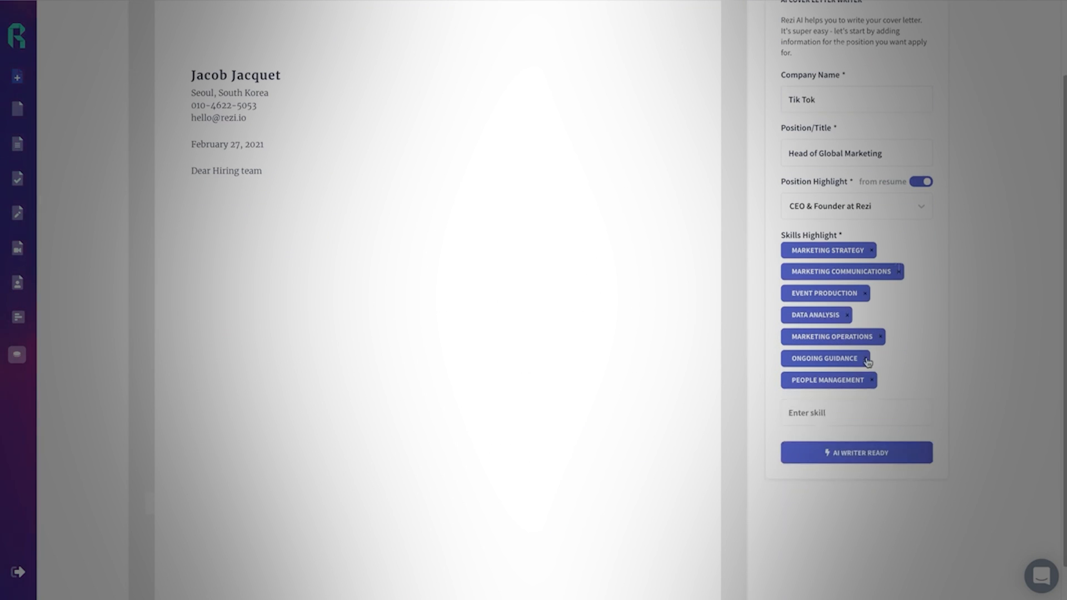
pyautogui.click(856, 452)
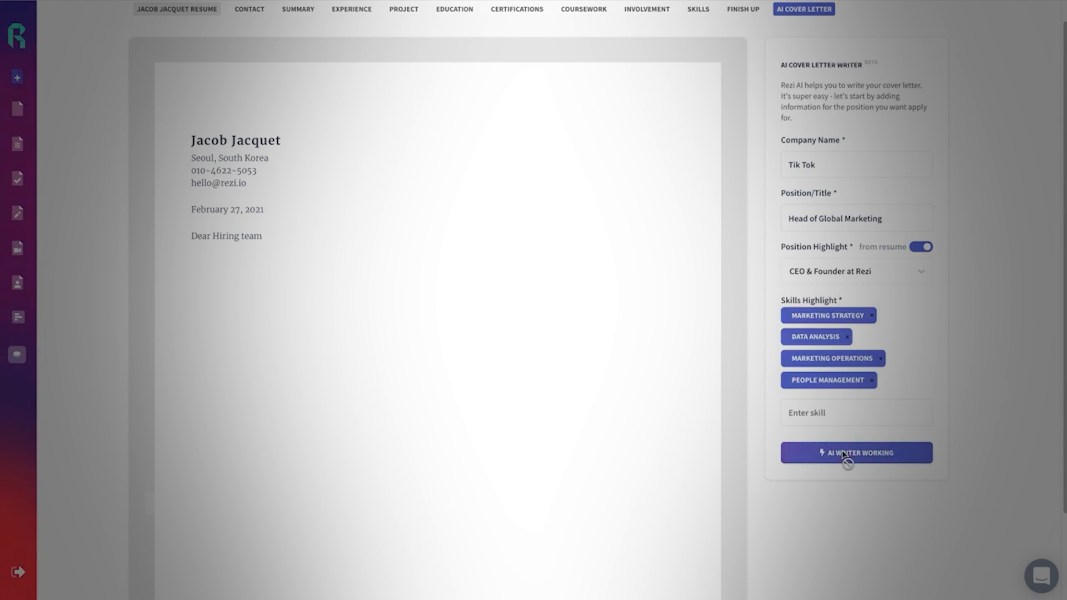
pyautogui.click(856, 452)
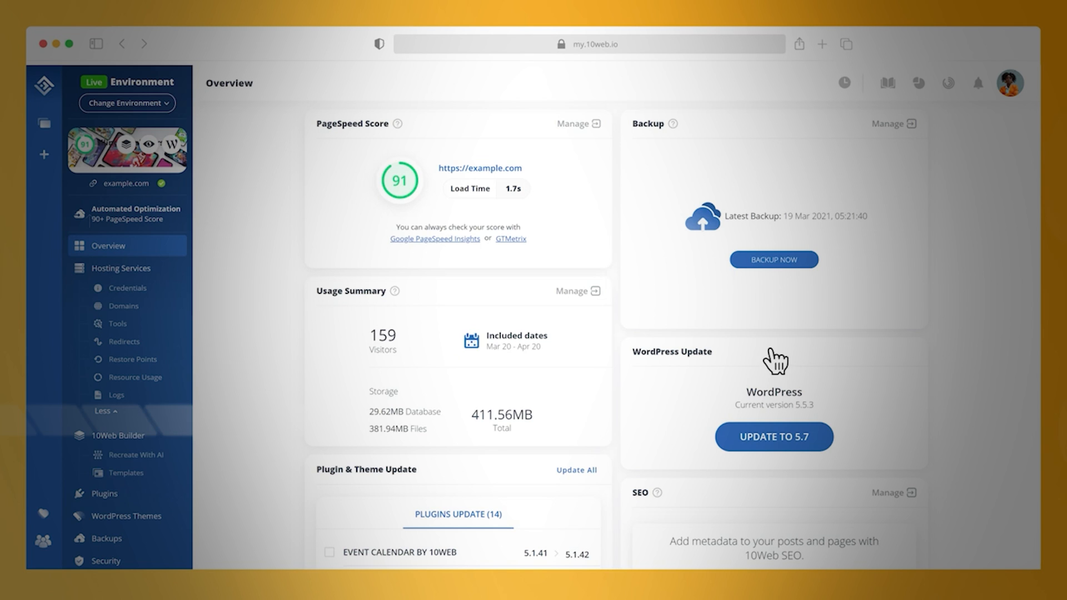
# Generate a free SSL certificate for example.com, then recreate and import the 10web.io home page
pyautogui.click(118, 324)
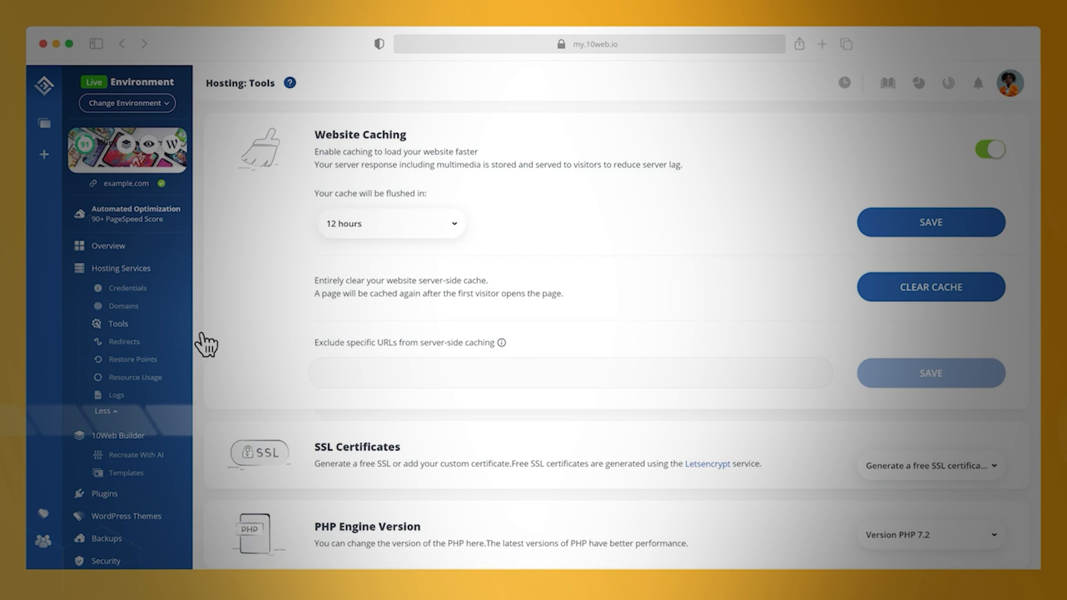
pyautogui.click(920, 366)
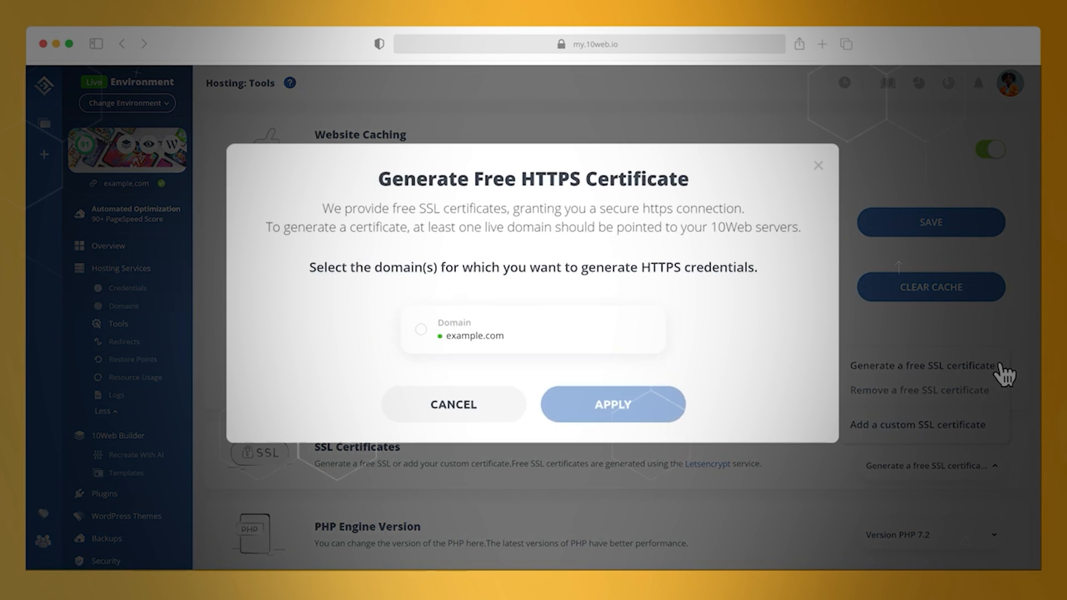
pyautogui.click(421, 330)
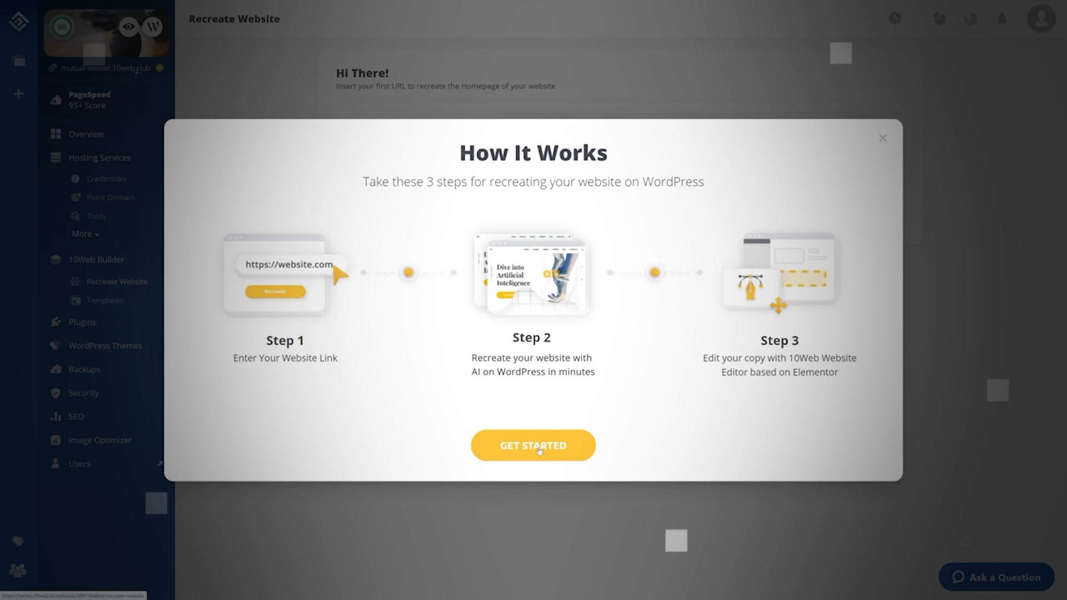
pyautogui.click(534, 445)
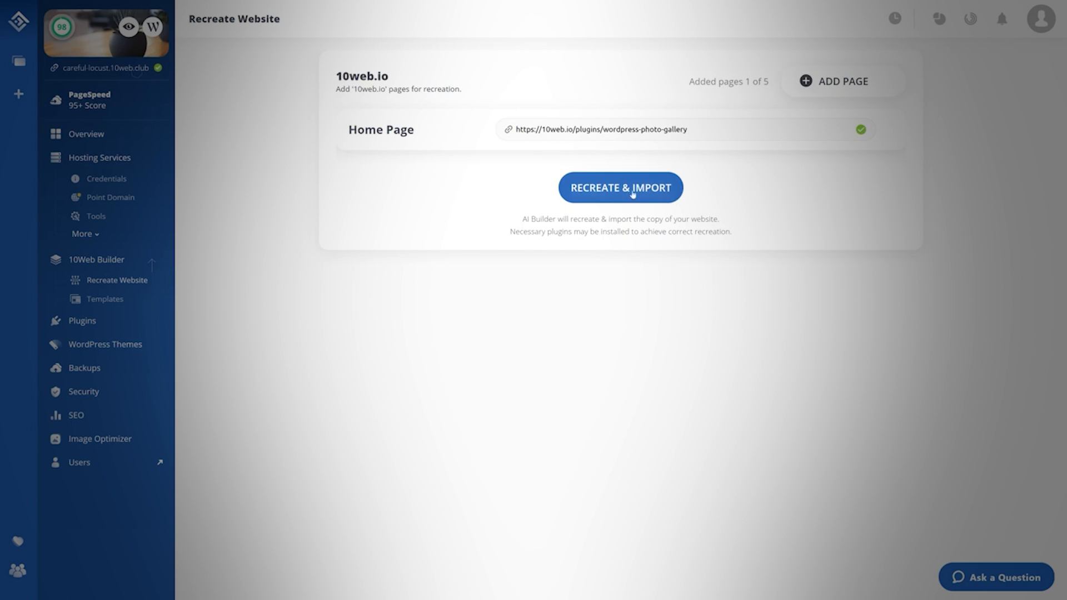
pyautogui.click(620, 188)
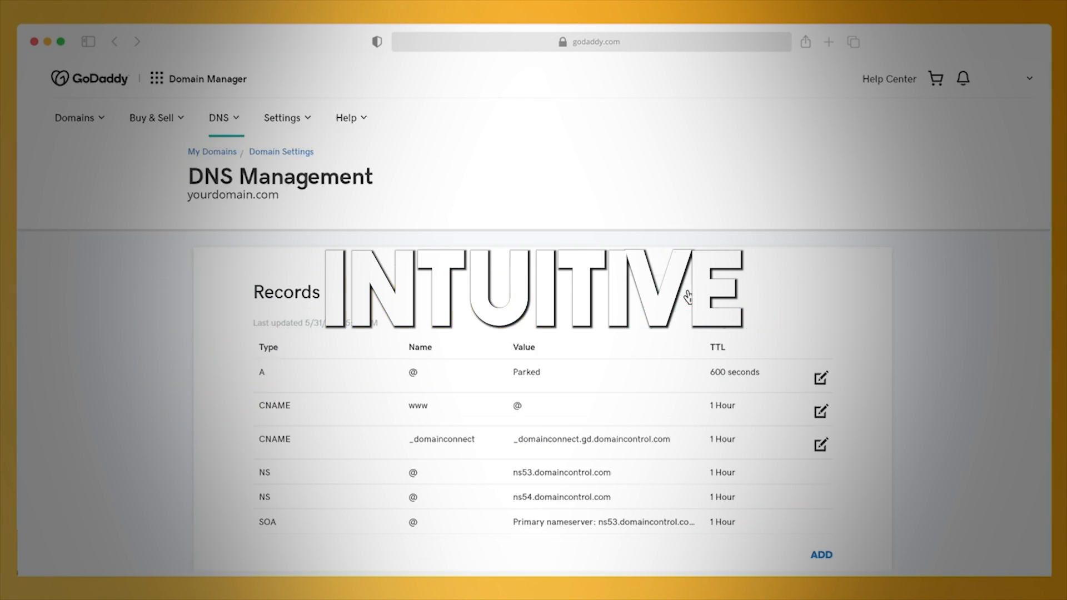
# Add a DNS A record pointing to 34.93.134.229
pyautogui.click(821, 555)
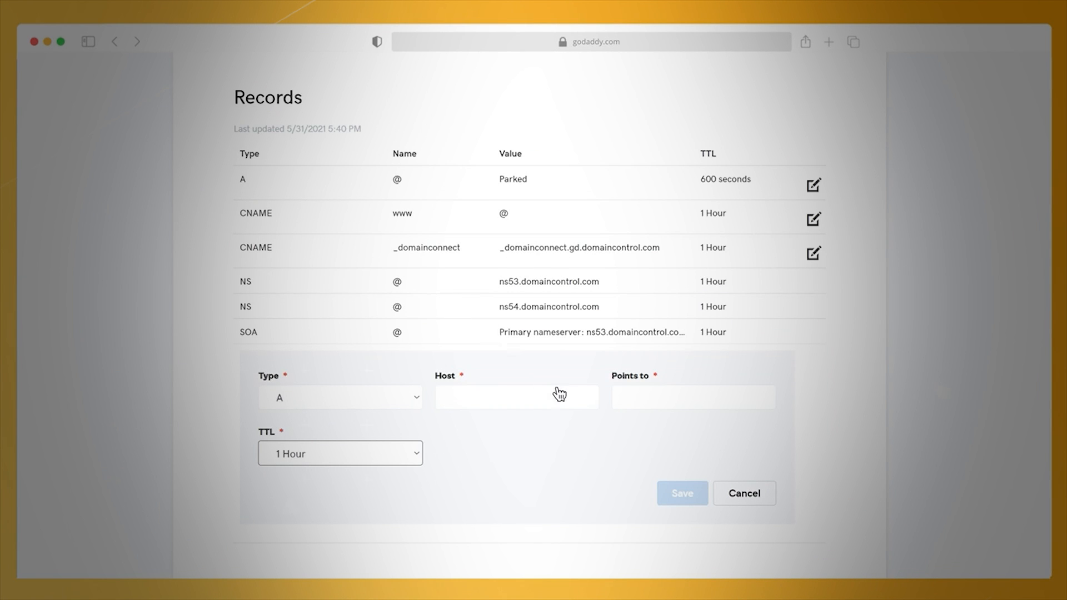
pyautogui.write('34.93.134.229')
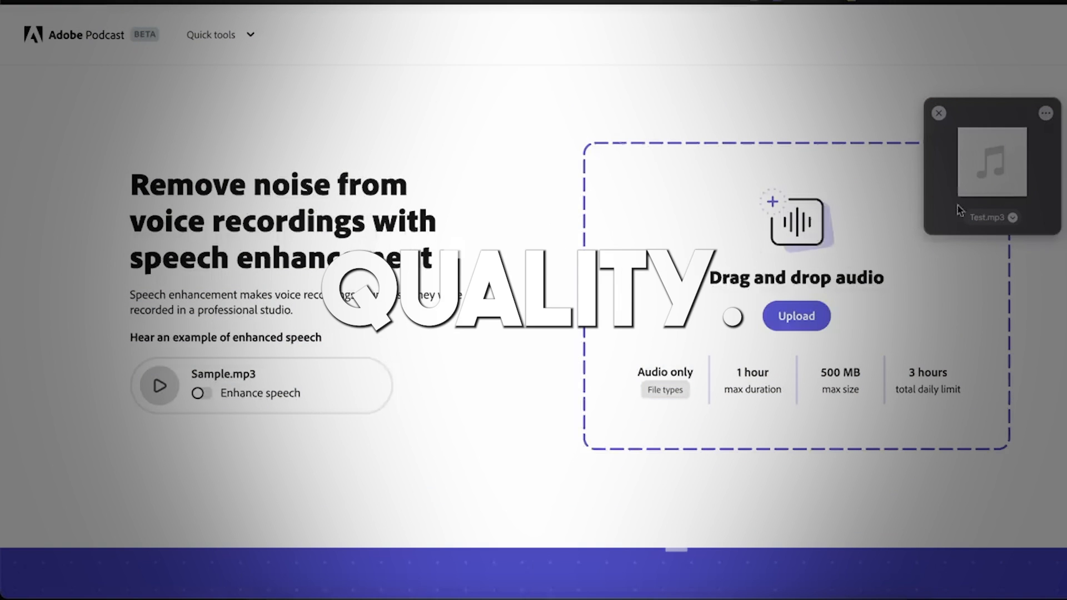
# Upload Test.mp3 for speech enhancement and open LowEnergy-LongIntro-ExperimentalAmbient.wav
pyautogui.click(796, 316)
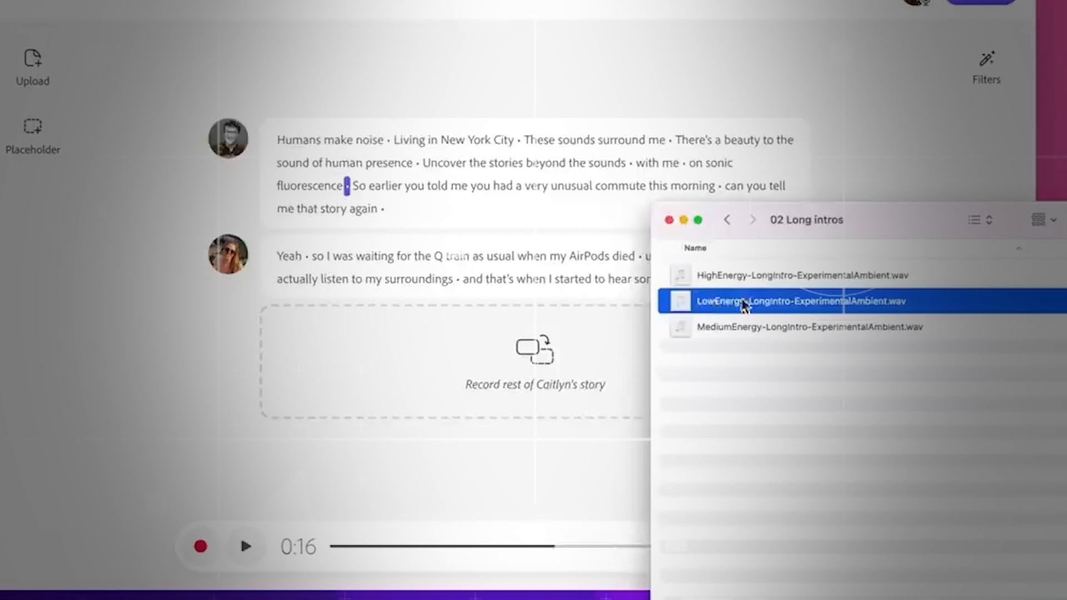
pyautogui.doubleClick(783, 301)
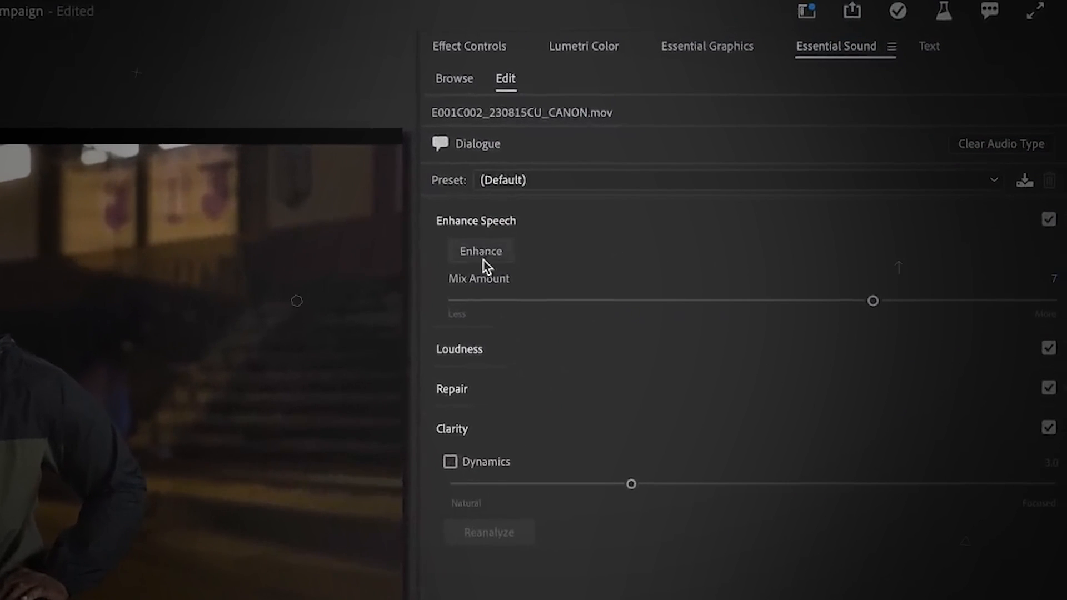
# Apply Enhance Speech to the Dialogue-tagged clip in Essential Sound
pyautogui.click(480, 251)
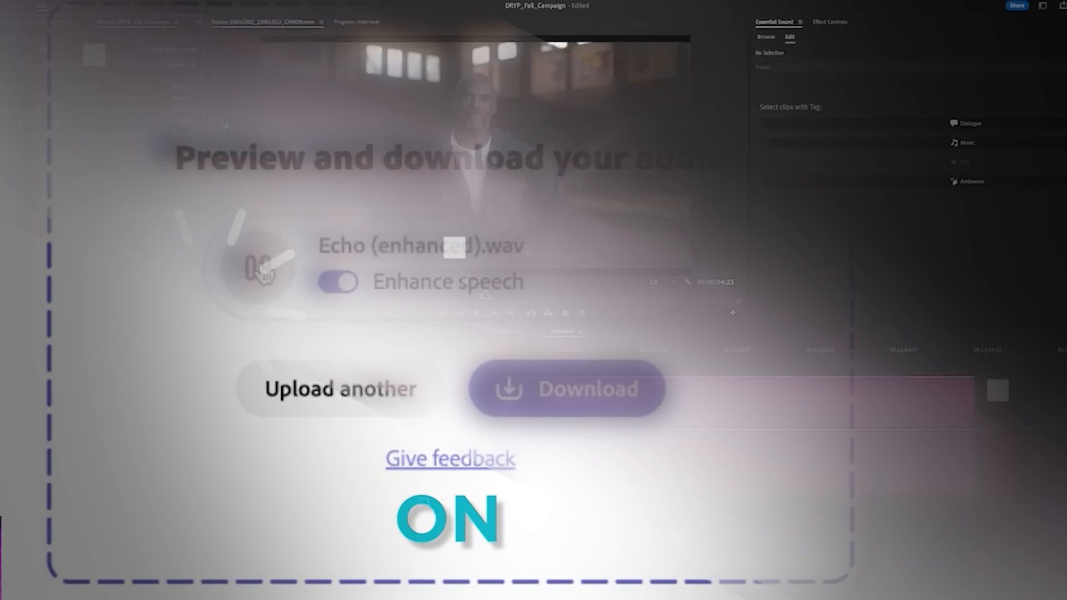
pyautogui.click(567, 389)
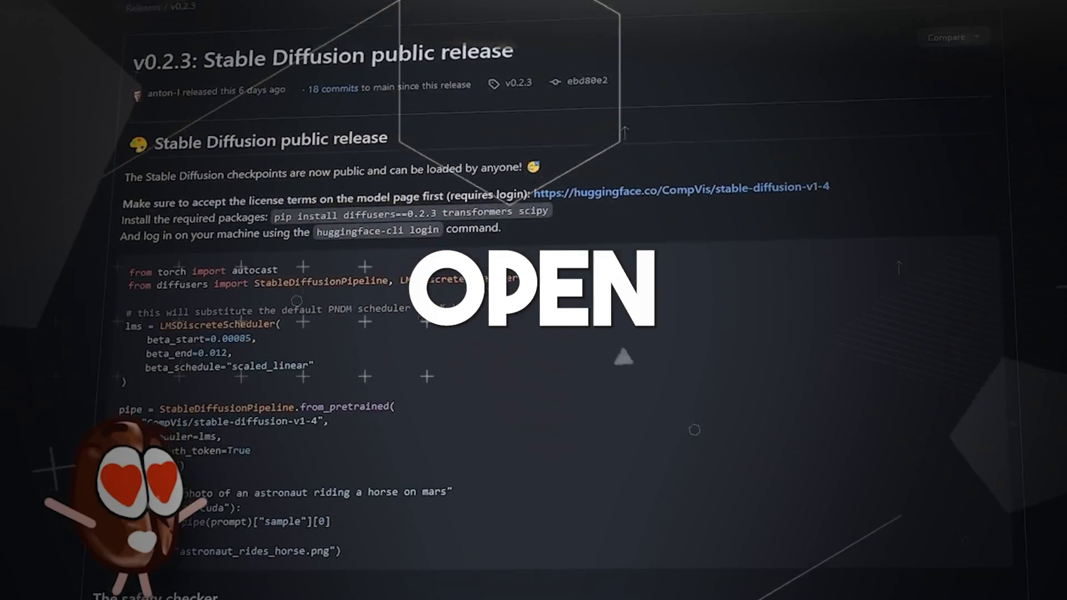
# Scroll through the diffusers v0.2.3 Stable Diffusion release notes and example code
pyautogui.scroll(-3)
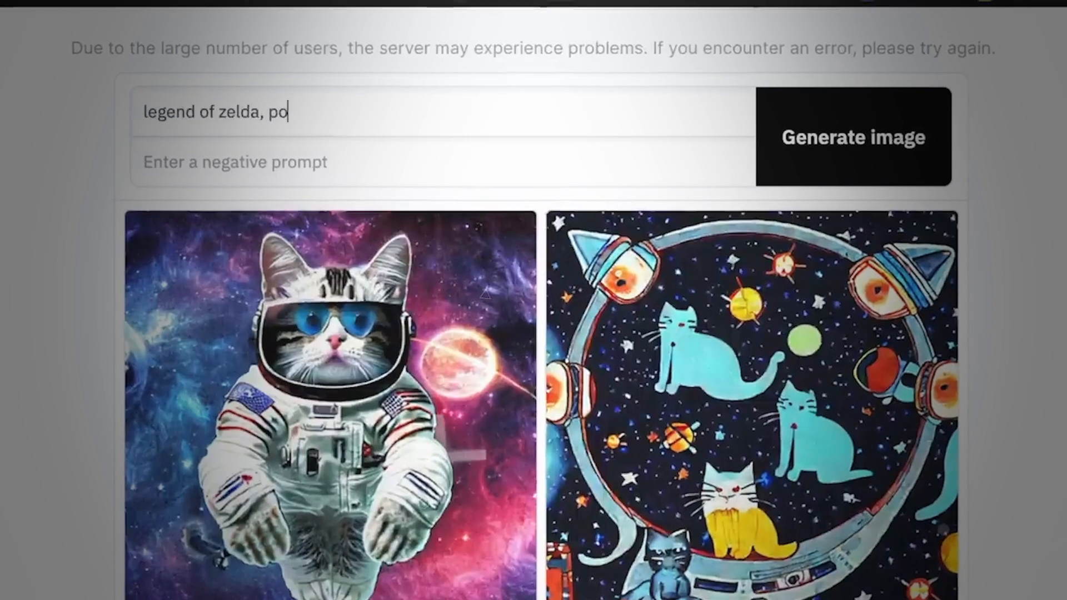
# Enter a Legend of Zelda prompt in the Stable Diffusion demo's prompt field
pyautogui.click(856, 136)
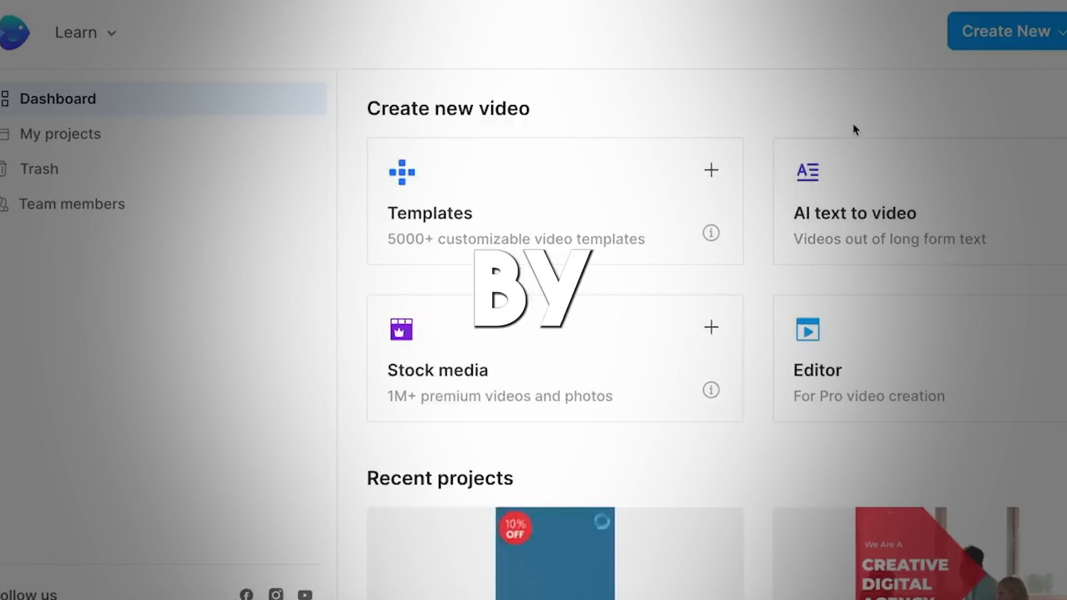
# Generate the US cities script, include Premium stock media, and create the video scenes
pyautogui.click(854, 212)
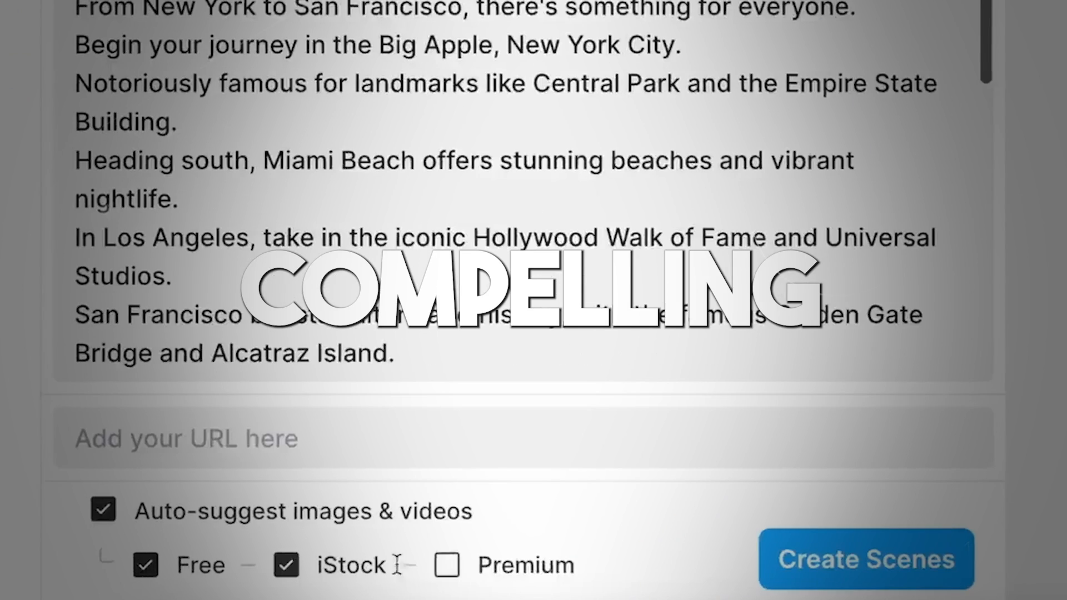
pyautogui.click(864, 558)
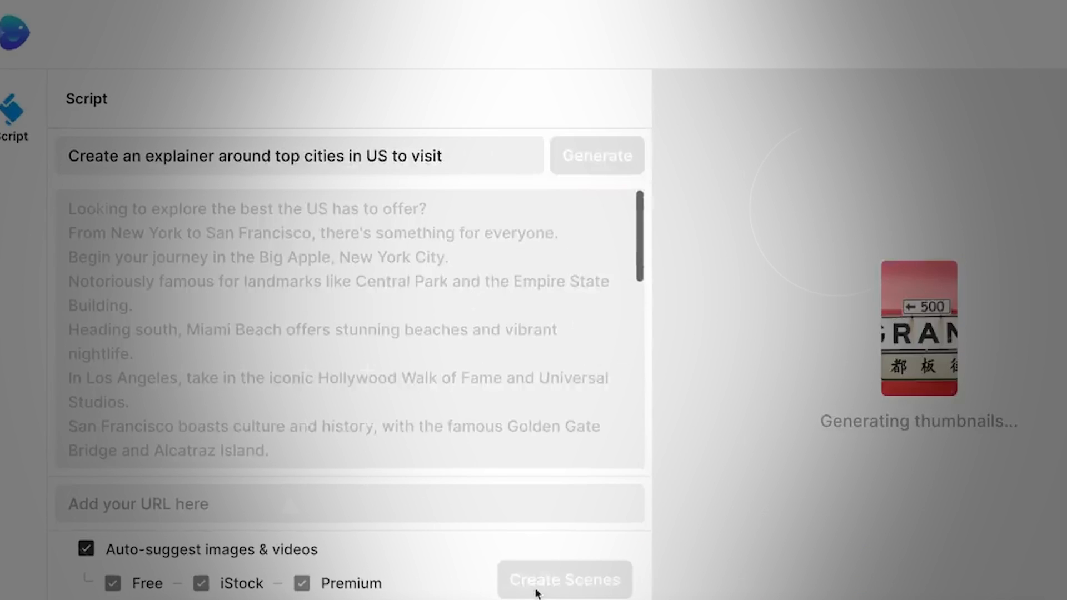
pyautogui.click(563, 579)
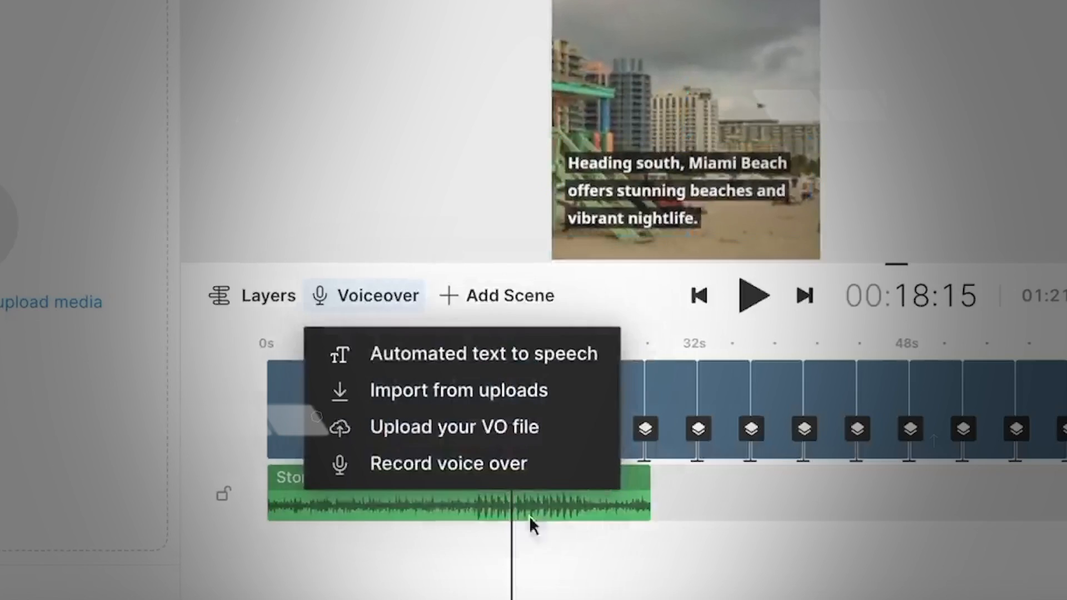
pyautogui.click(485, 354)
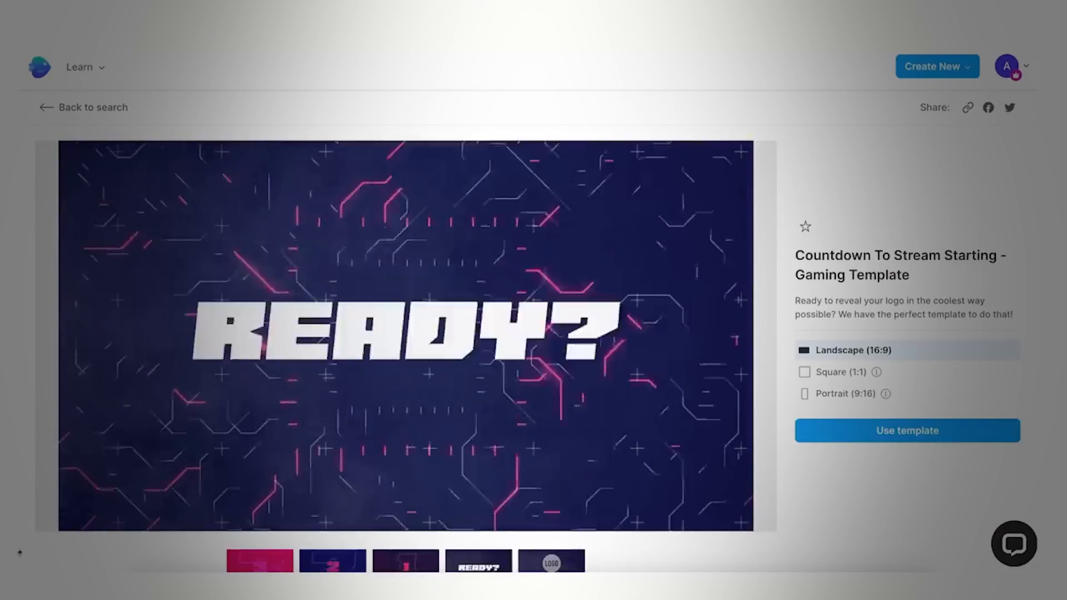
# Start a project from the Countdown To Stream Starting template and select the barcode logo
pyautogui.click(906, 430)
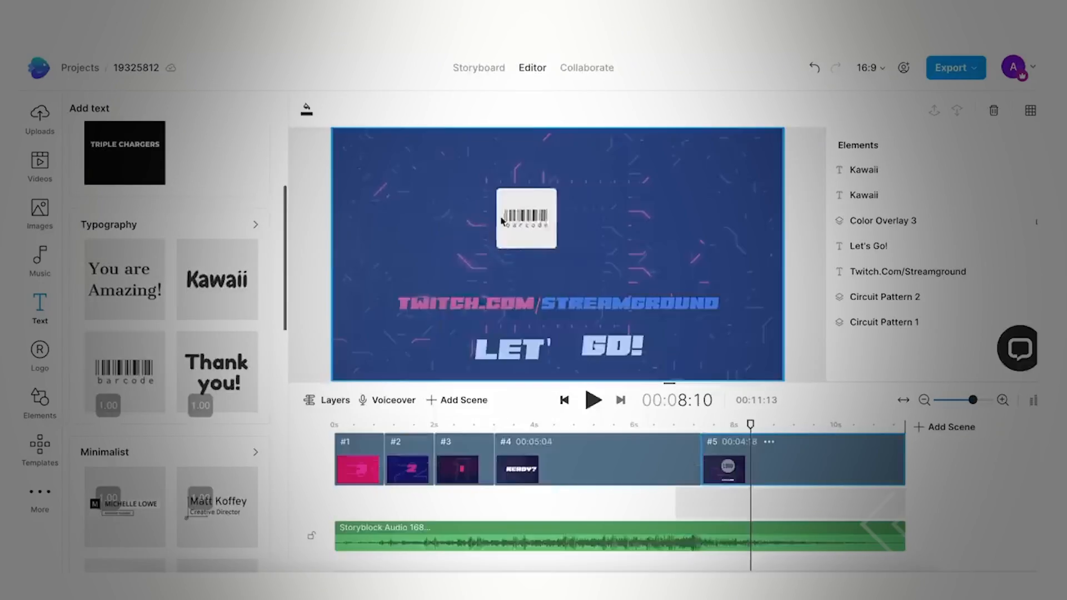
pyautogui.click(526, 218)
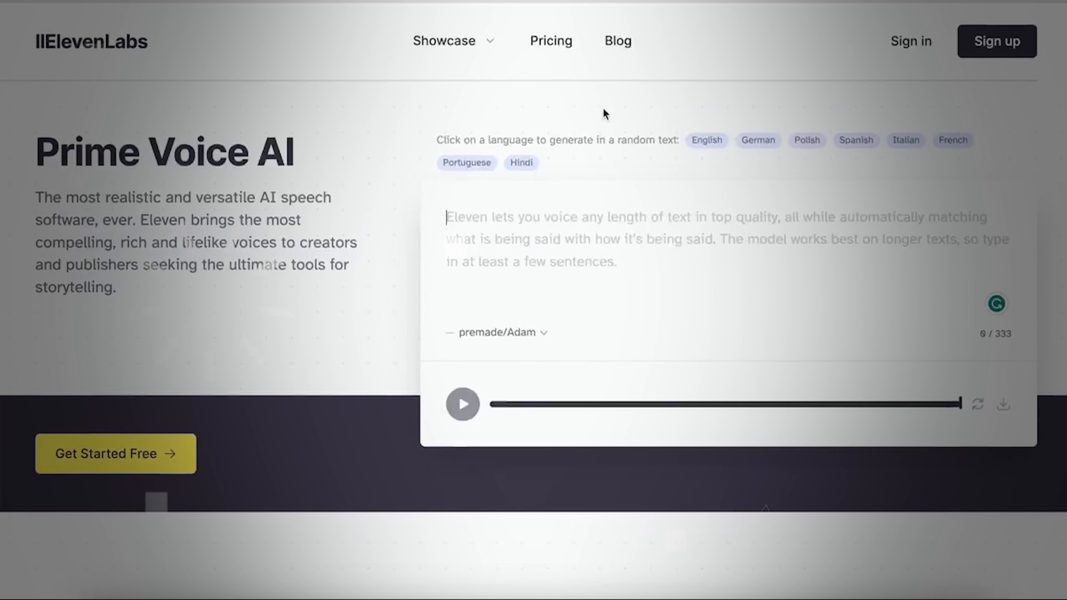
# Enter the test sentence 'Helllo this is a test for pri…', choose Bella, and play it
pyautogui.write('Helllo this is a test for pri')
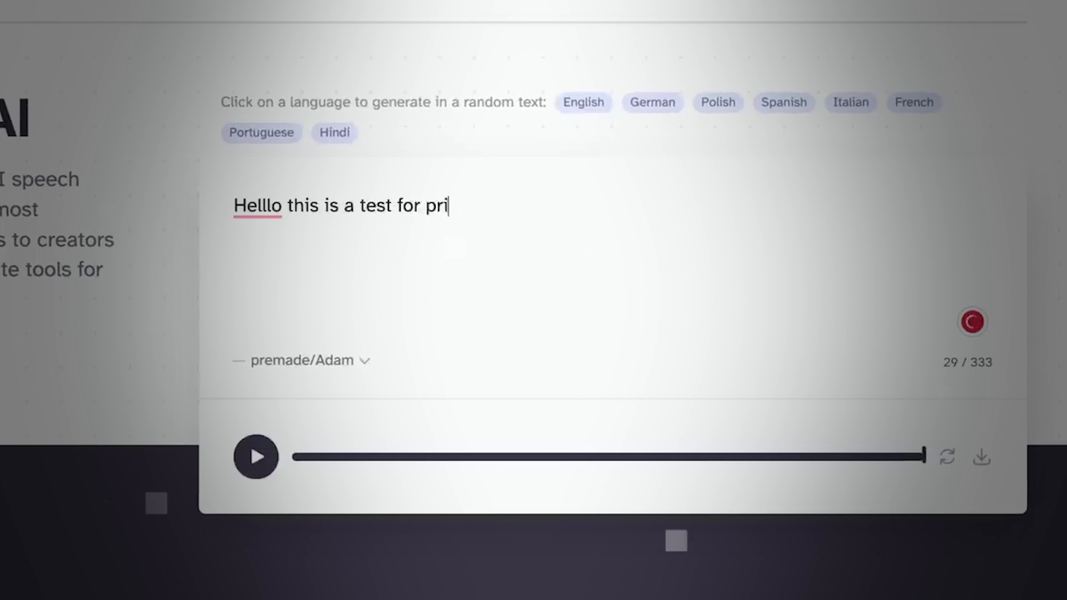
pyautogui.click(256, 457)
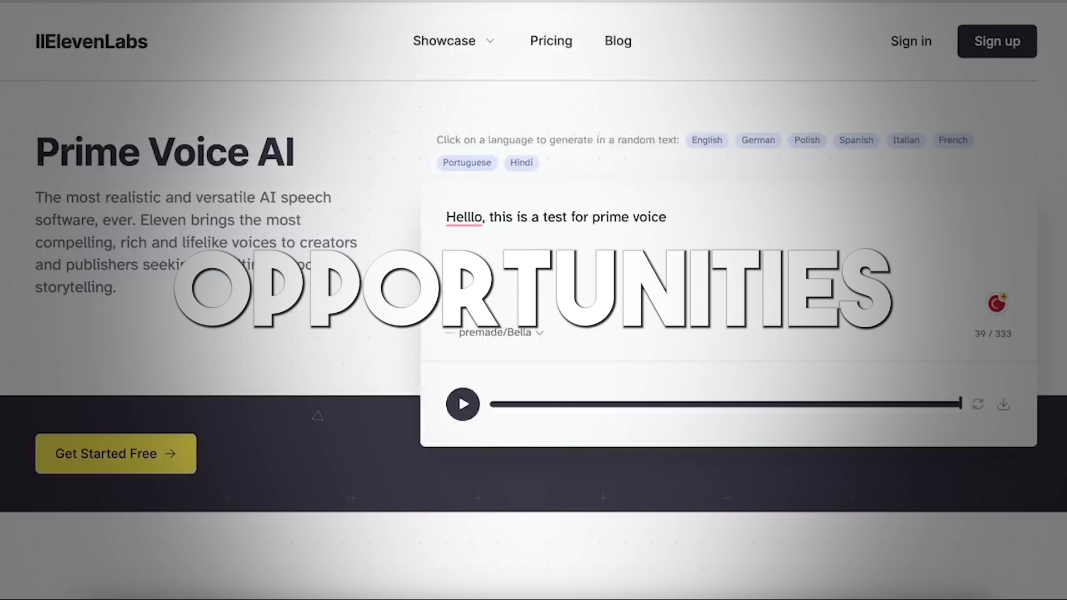
pyautogui.click(462, 403)
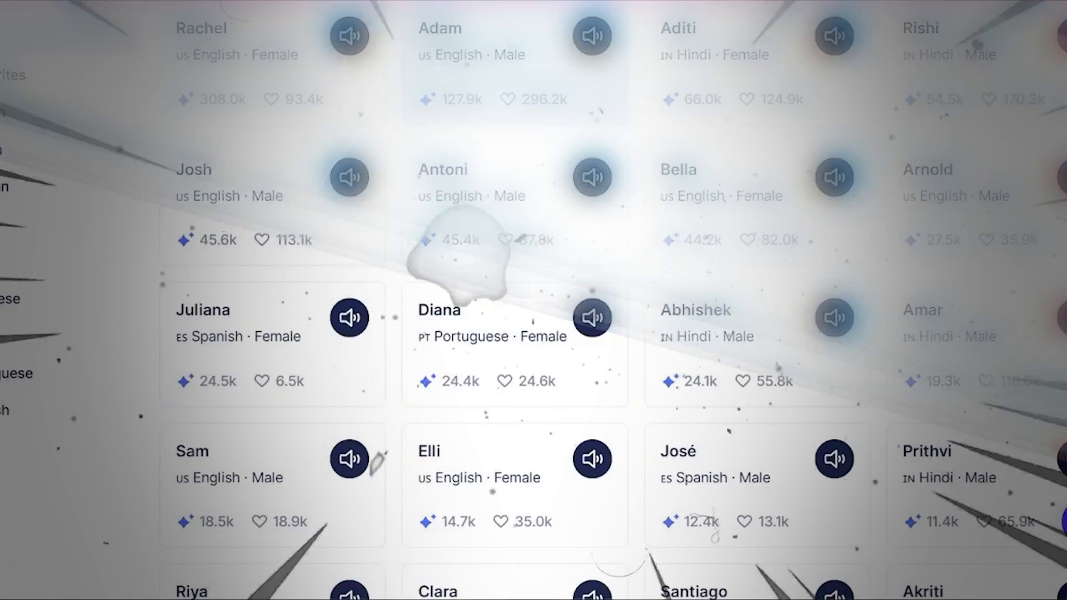
# Scroll down the Generative Voice AI homepage past the feature sections
pyautogui.scroll(3)
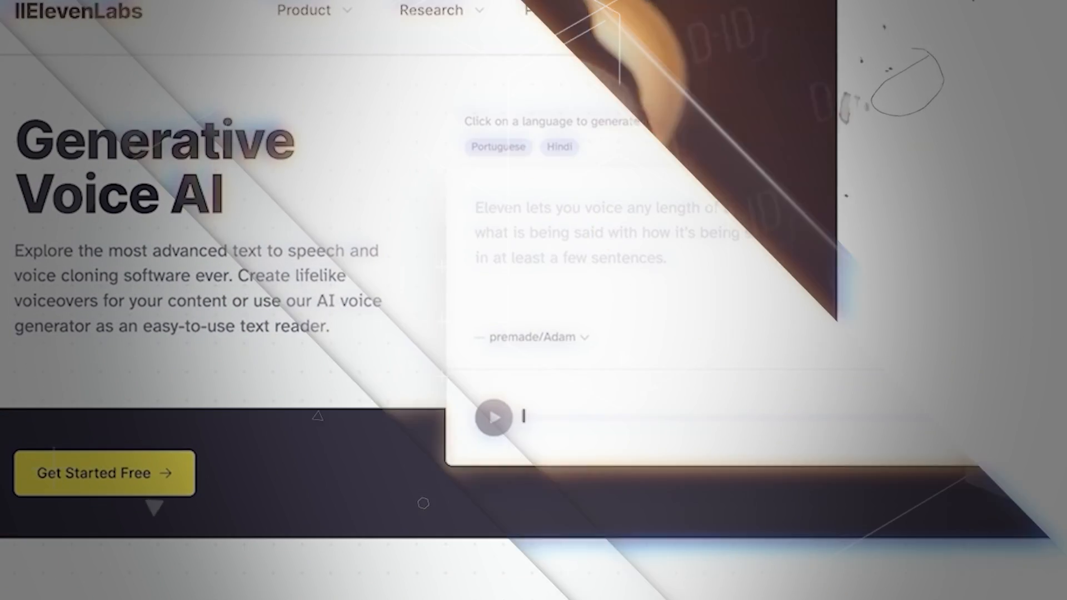
pyautogui.scroll(-3)
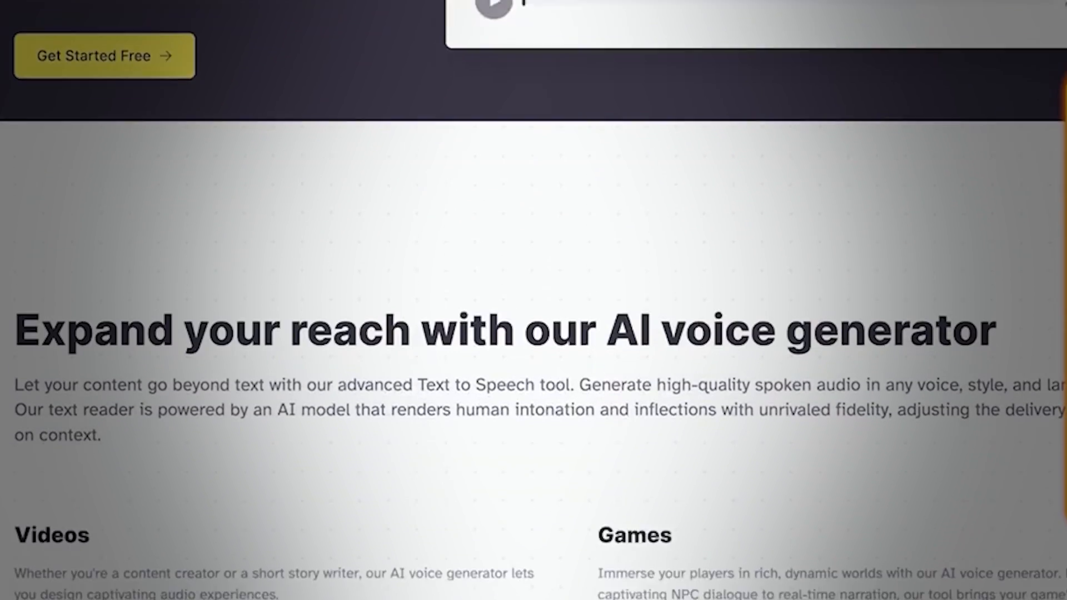
pyautogui.scroll(-3)
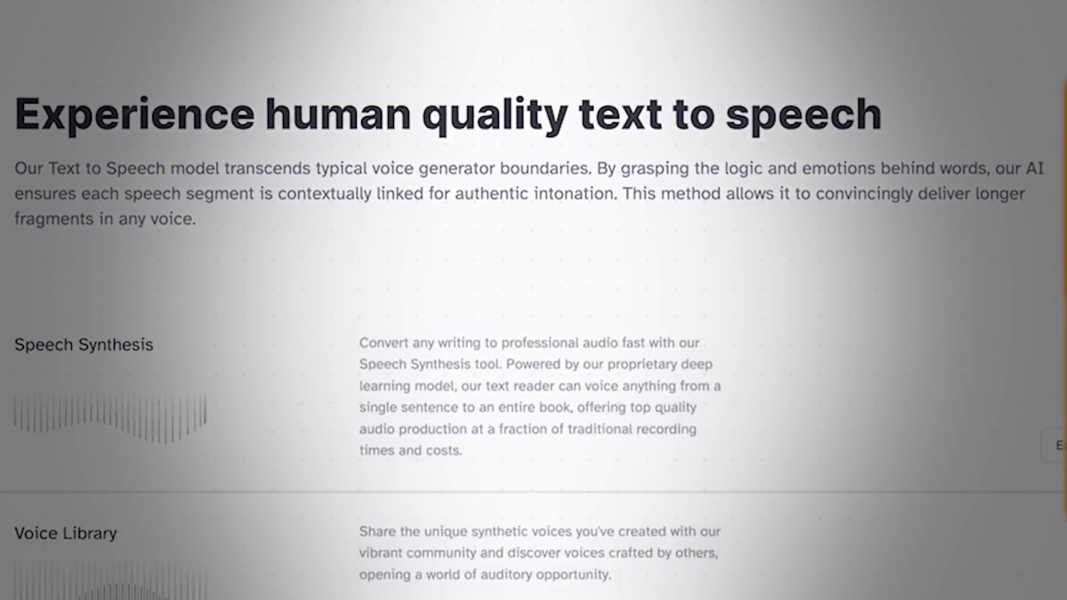
pyautogui.scroll(-3)
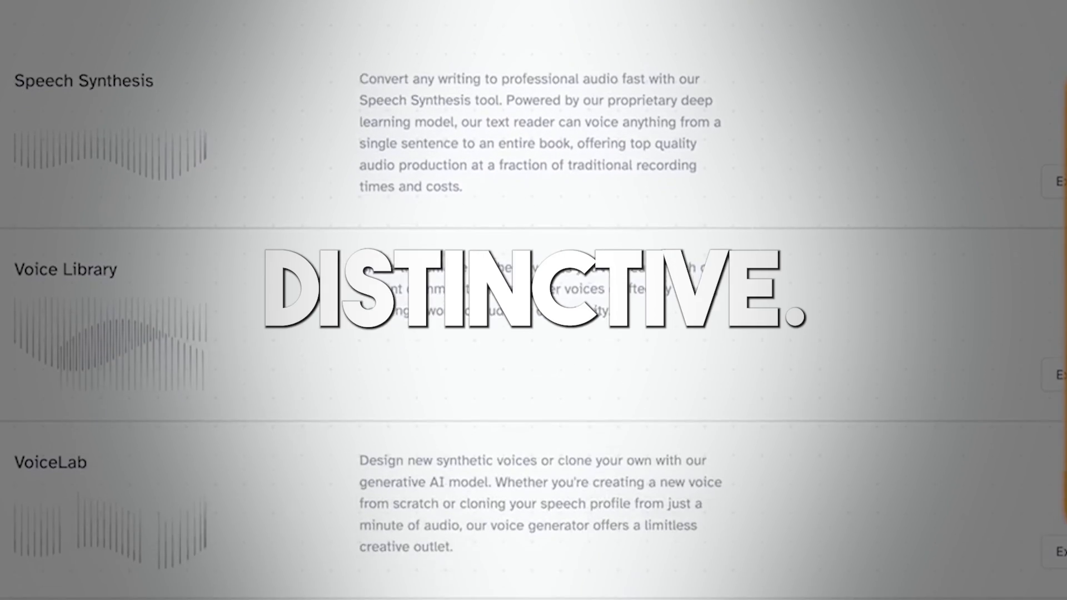
pyautogui.scroll(-3)
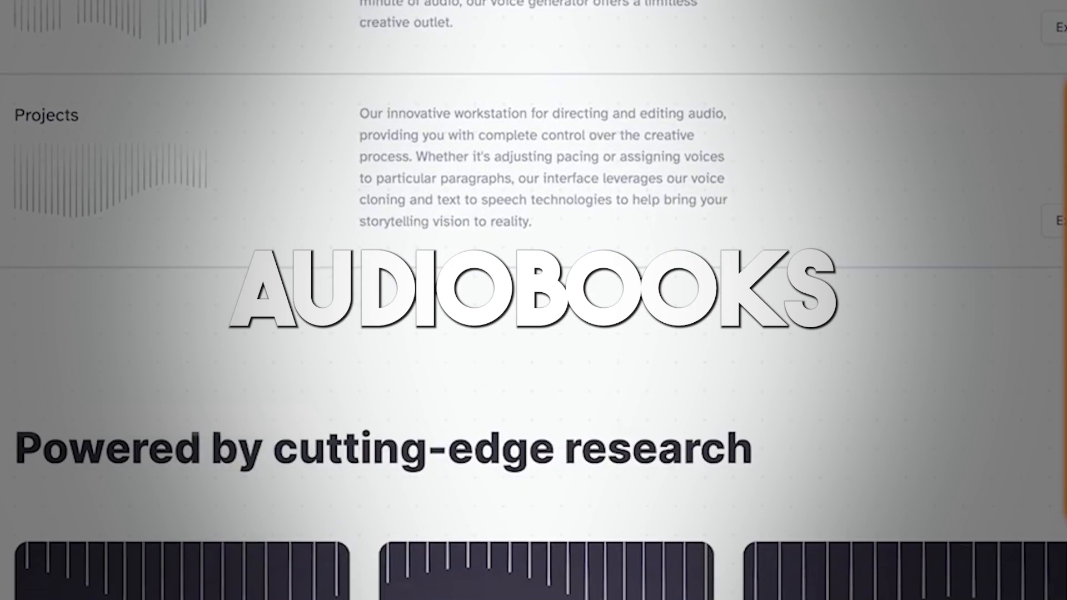
pyautogui.scroll(-3)
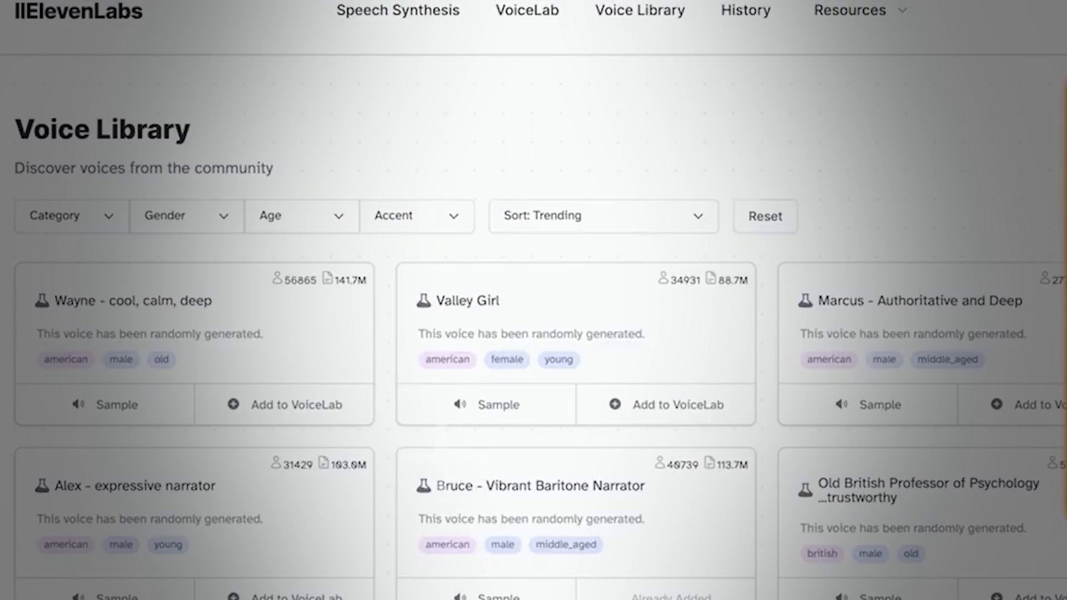
# Add the News Reporter voice from the Voice Library to VoiceLab
pyautogui.scroll(-3)
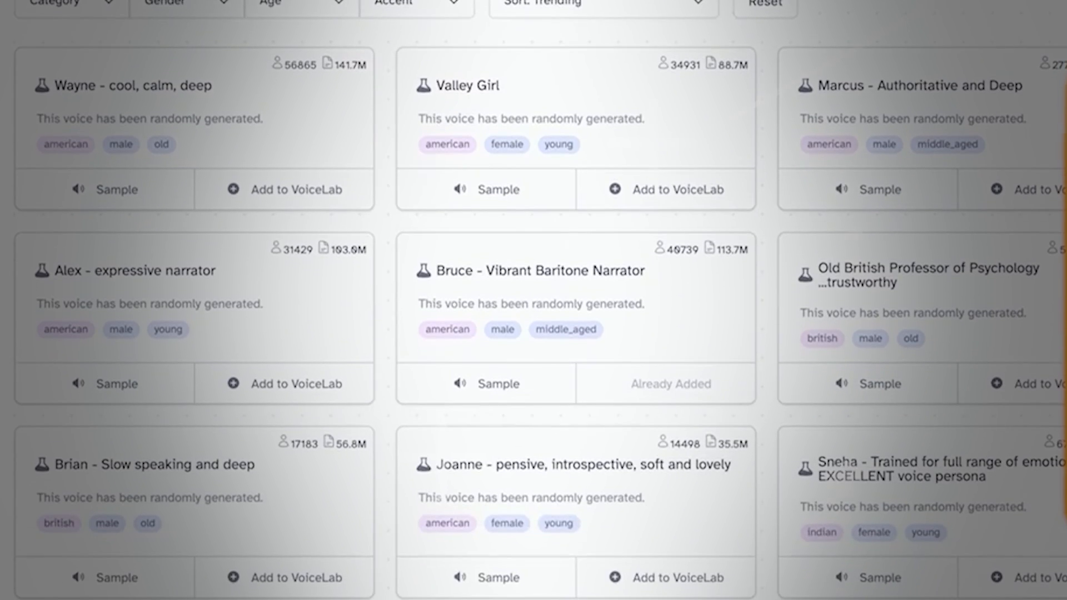
pyautogui.scroll(-3)
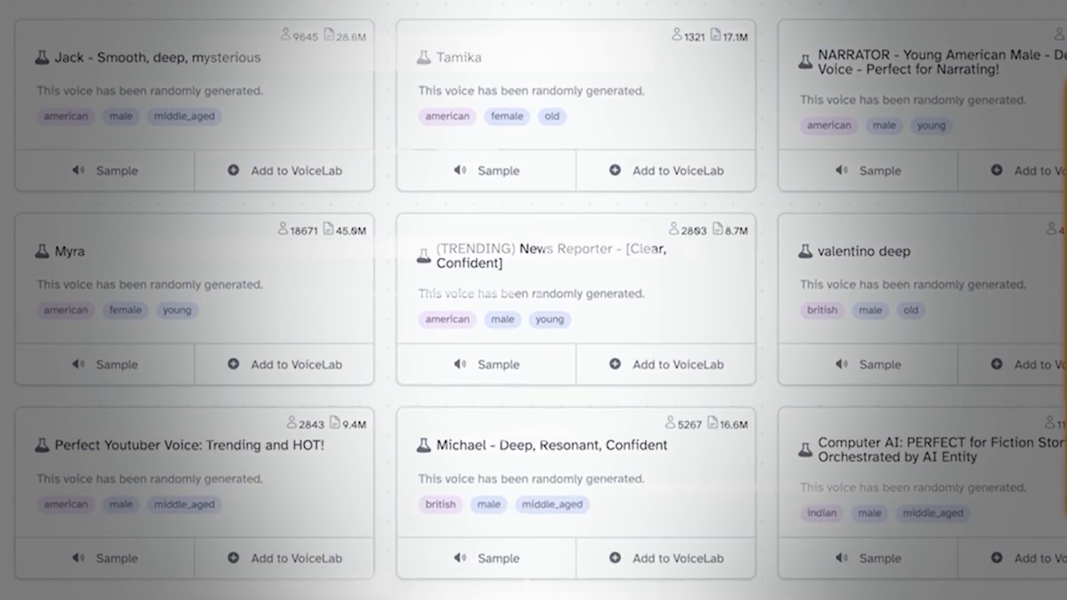
pyautogui.scroll(-3)
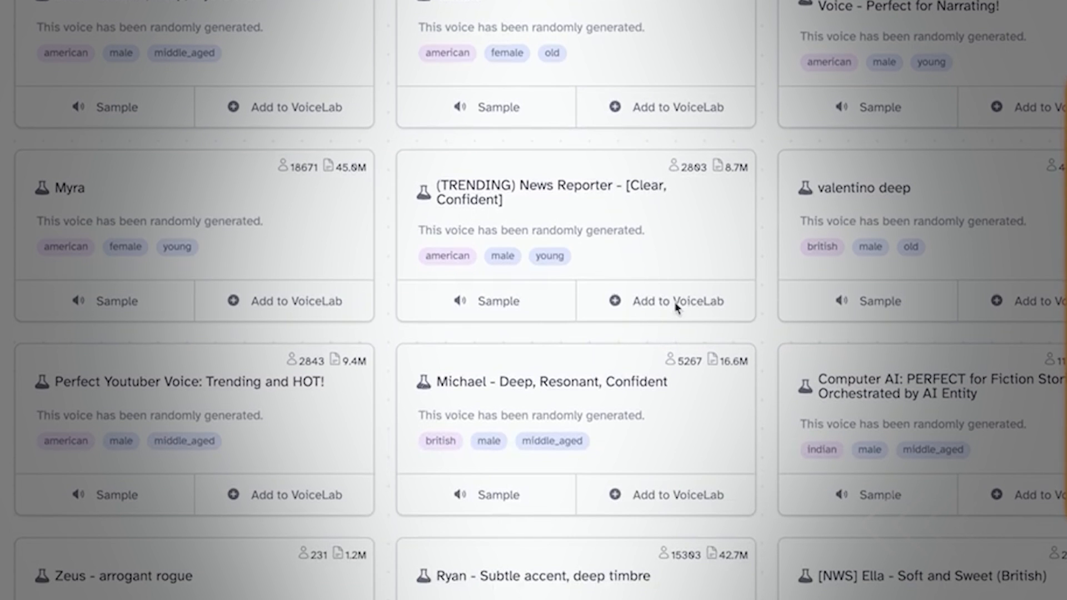
pyautogui.click(676, 301)
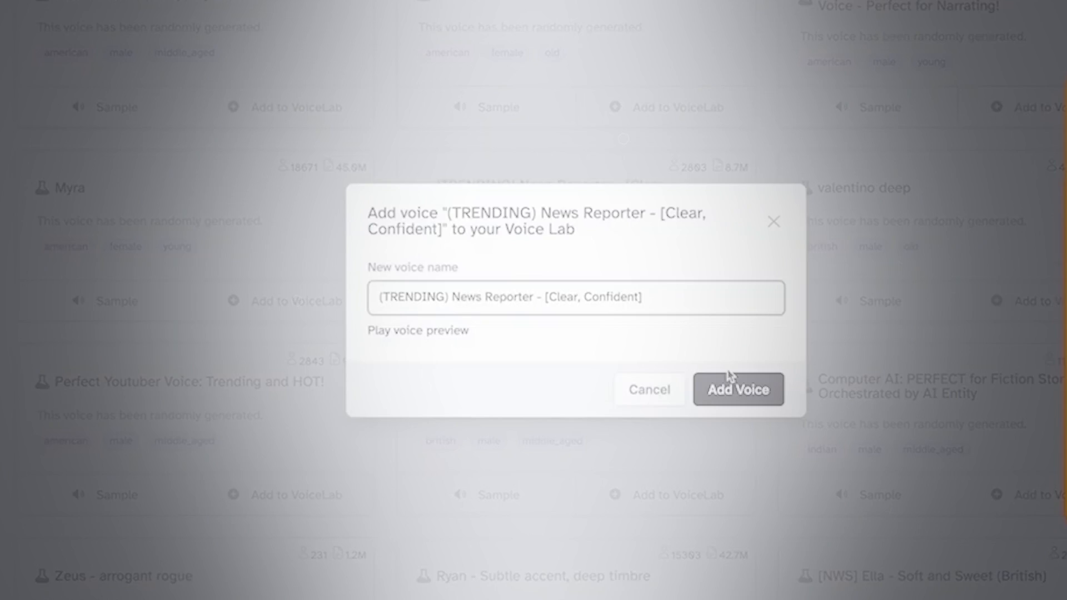
pyautogui.click(738, 389)
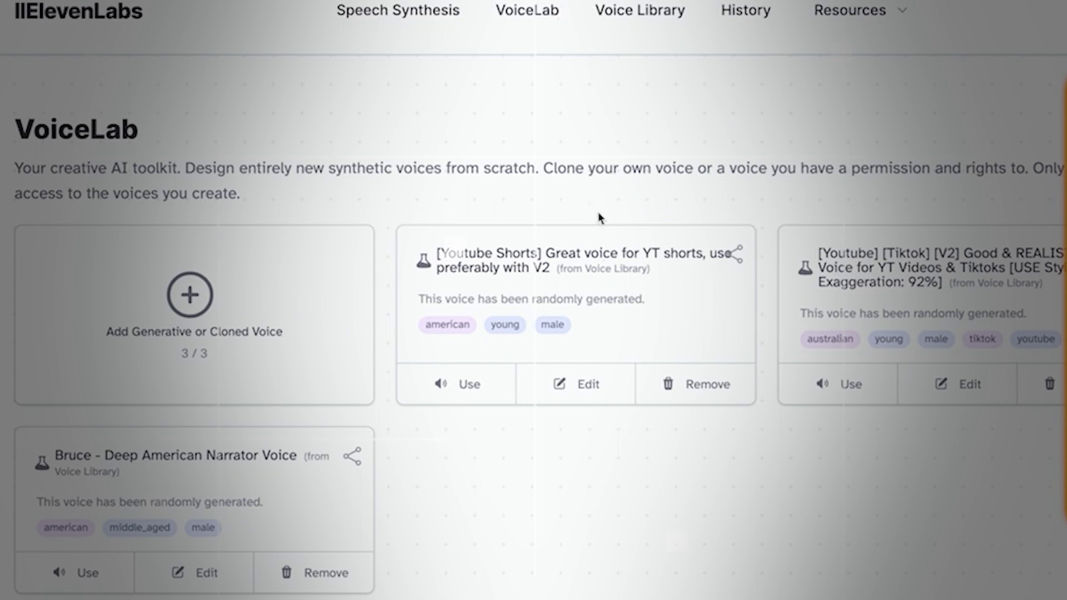
pyautogui.moveTo(597, 100)
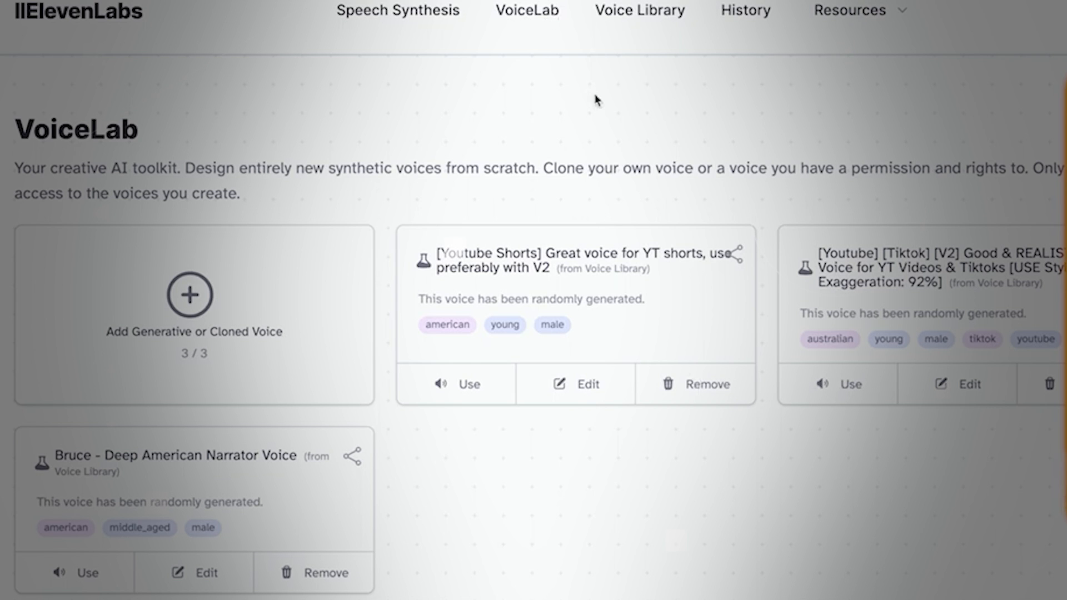
pyautogui.moveTo(391, 24)
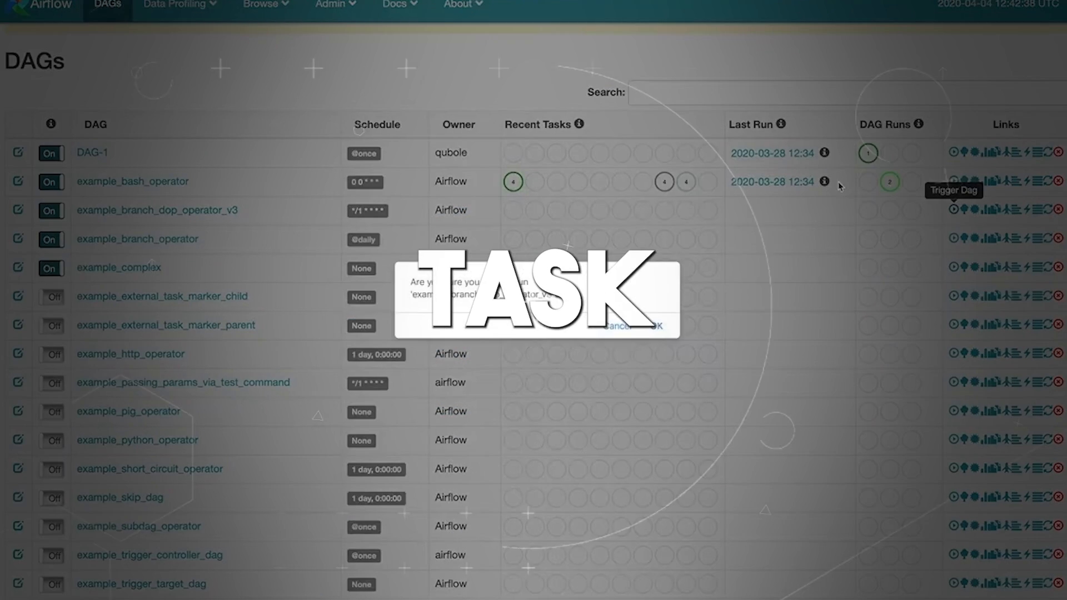
# View DAG-1's Task Tries page, then go back to the DAGs list
pyautogui.click(91, 152)
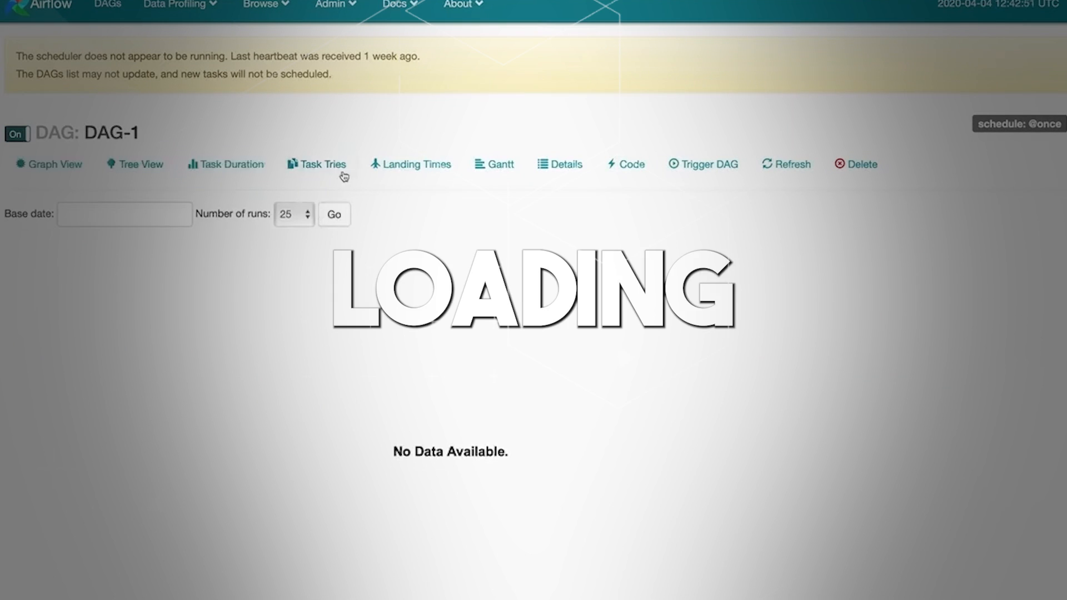
pyautogui.click(334, 6)
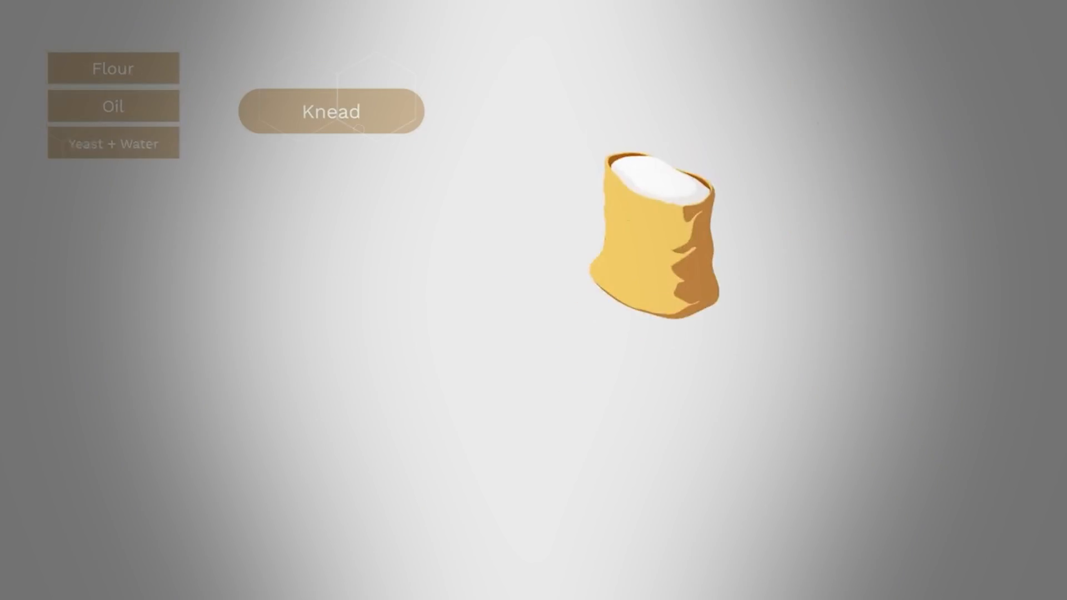
pyautogui.click(332, 110)
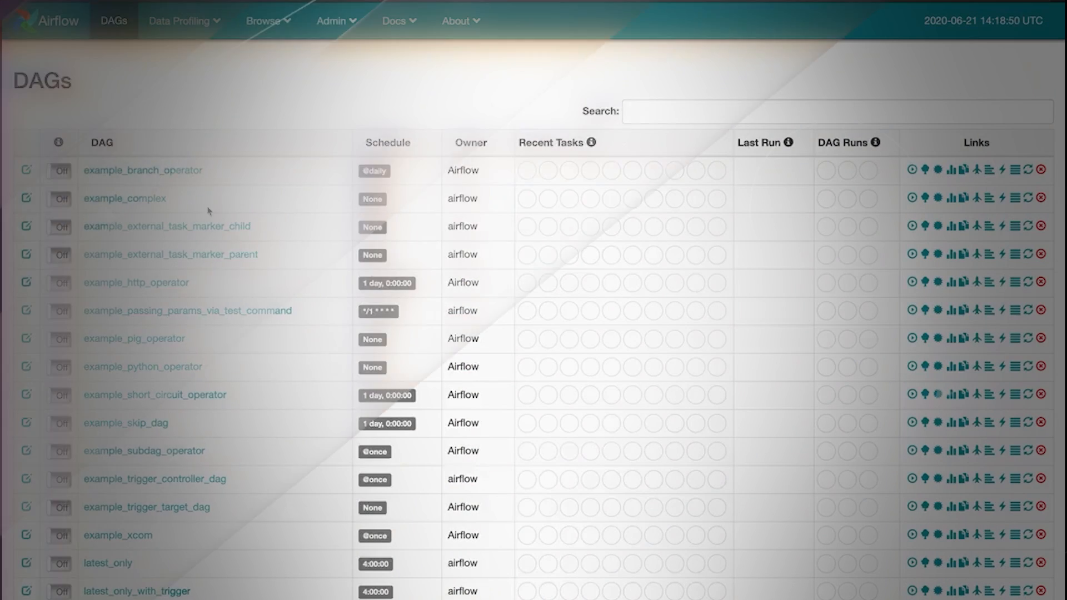
# Open the example_branch_operator DAG, then return to the DAGs list
pyautogui.click(143, 170)
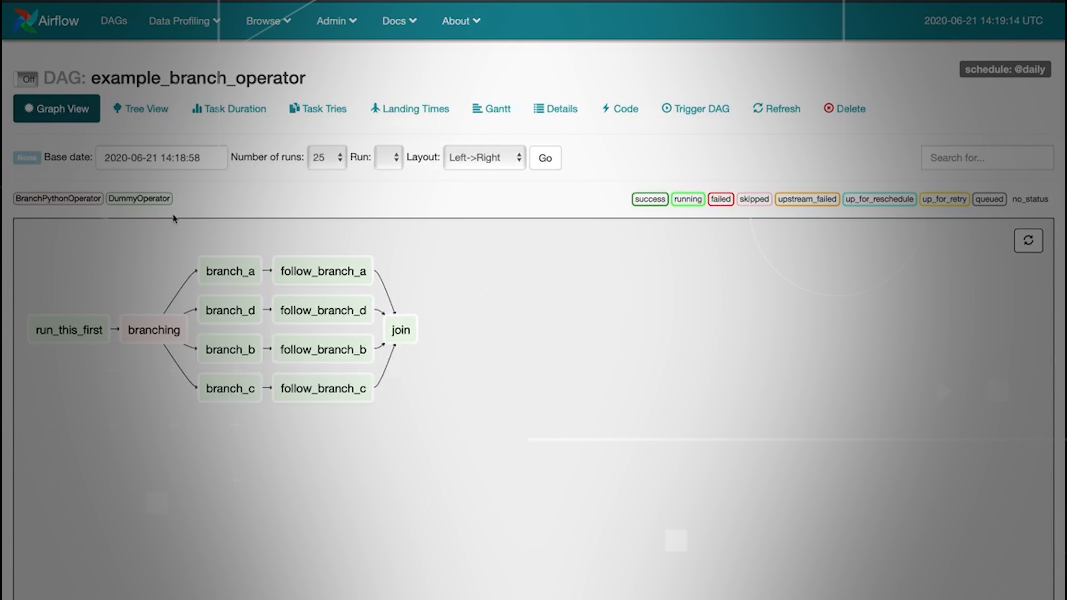
pyautogui.click(113, 20)
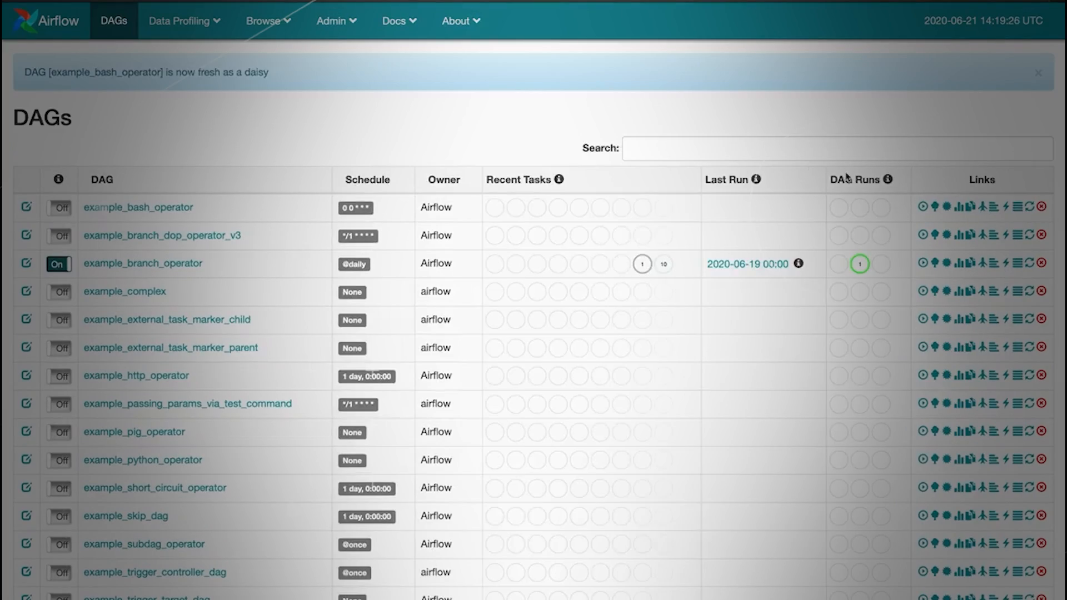
pyautogui.moveTo(923, 264)
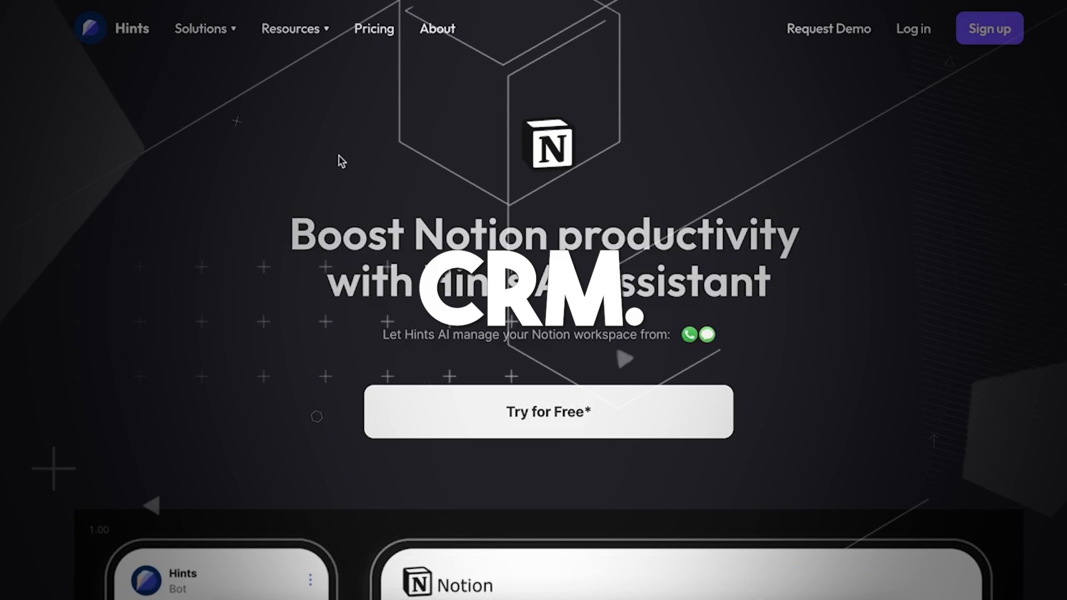
# Go to Solutions > Google Calendar and turn on the Hints calendar integration
pyautogui.click(200, 29)
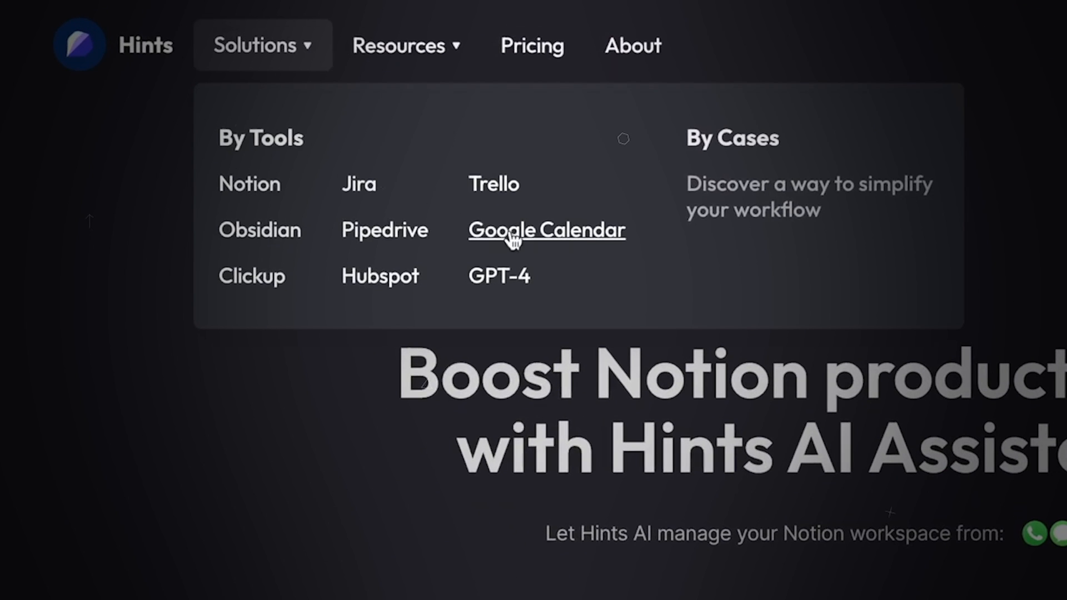
pyautogui.click(546, 230)
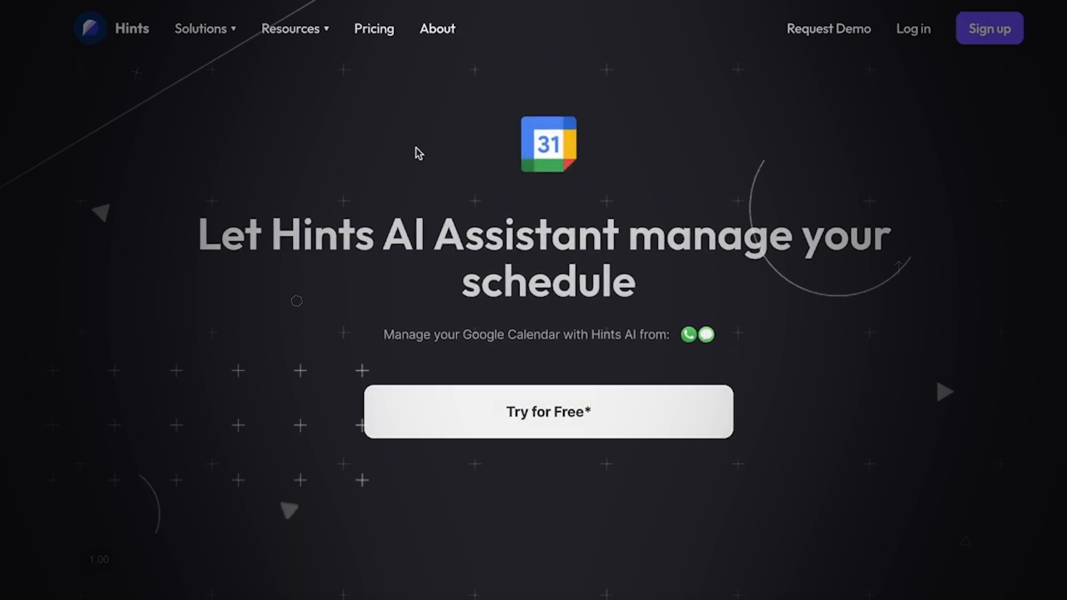
pyautogui.click(548, 411)
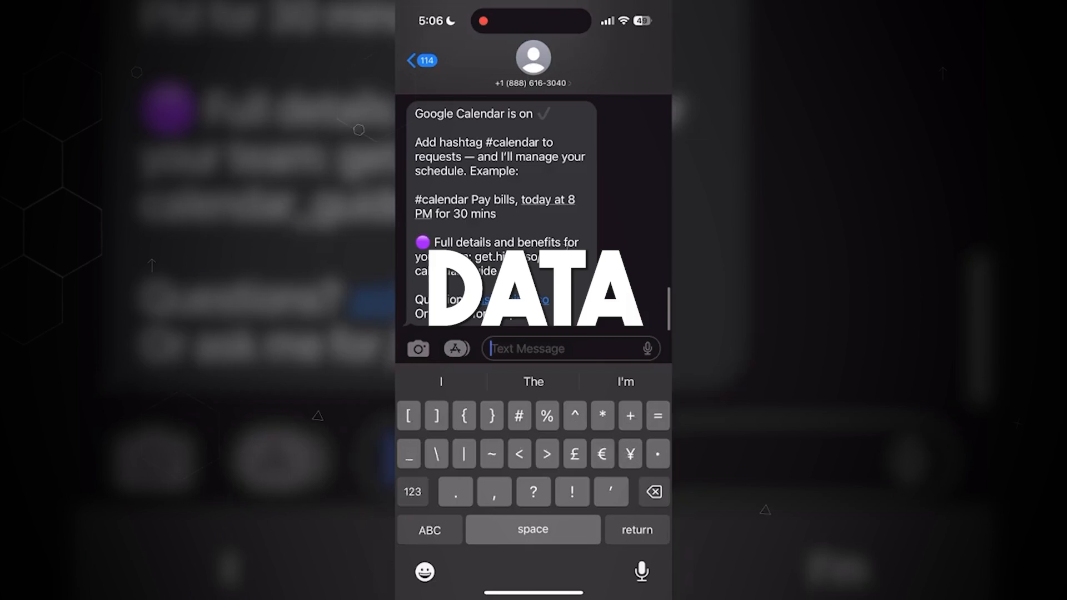
# Text '#calendar pick up groceries tomorrow at 9am for 30 mins' and check the created event
pyautogui.write('#calendar pick up')
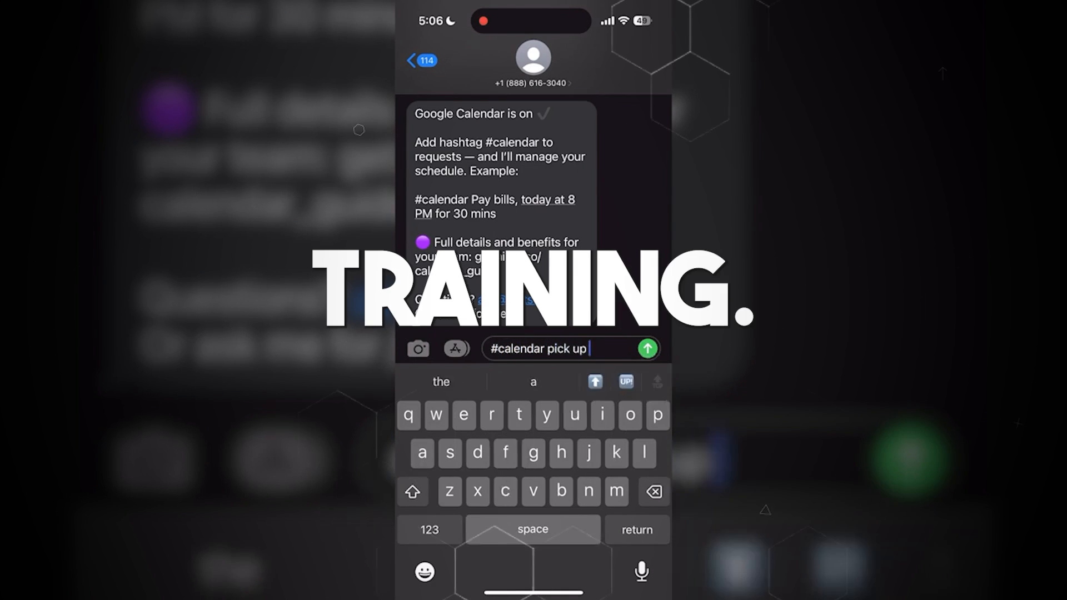
pyautogui.write('groceries tomorrow at')
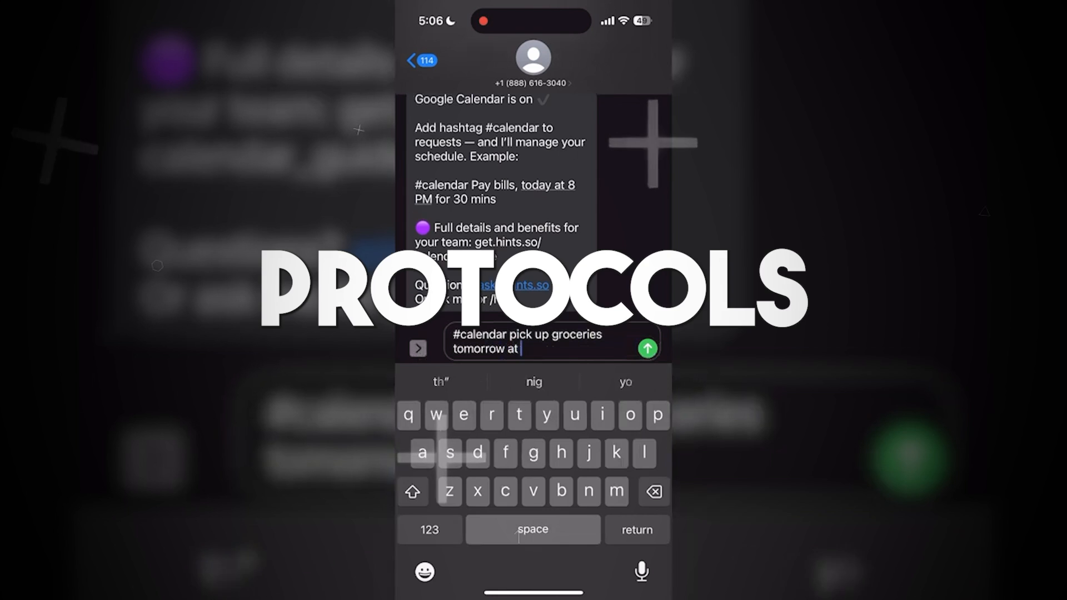
pyautogui.write('9am for 30 mins')
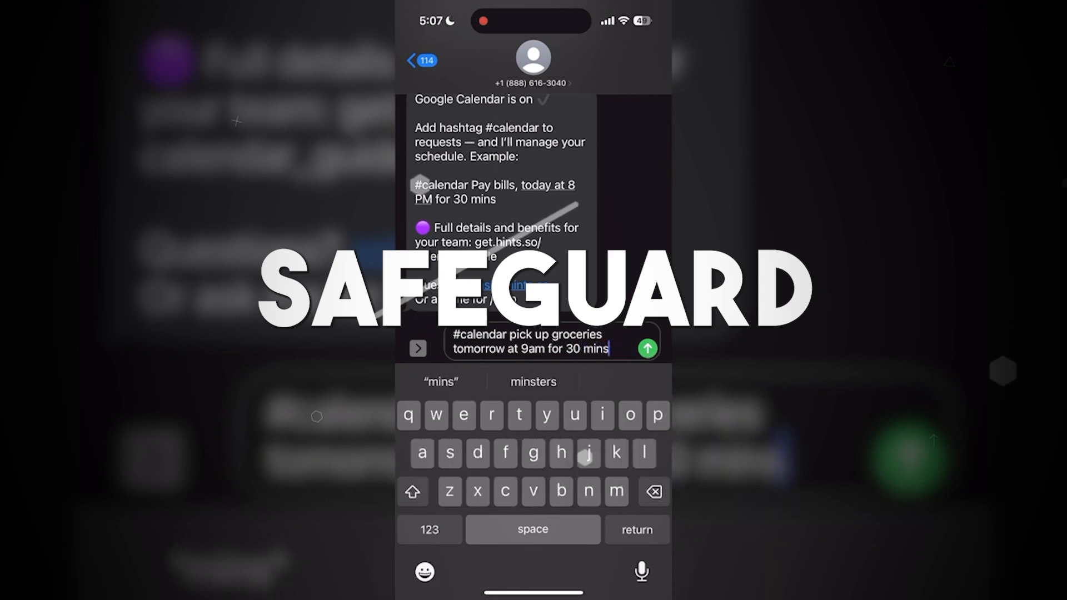
pyautogui.click(646, 348)
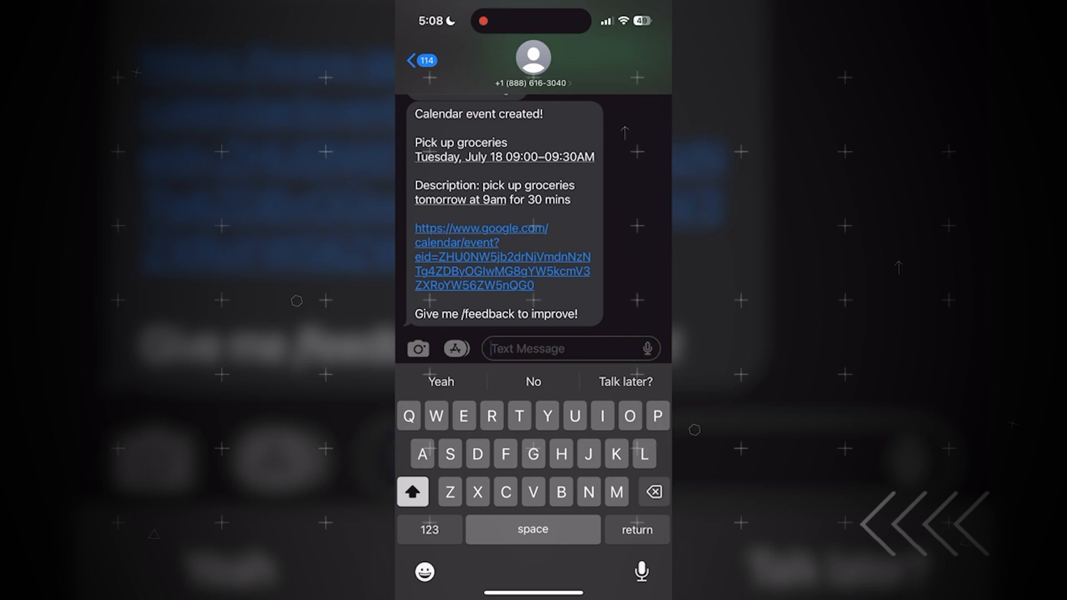
pyautogui.click(502, 256)
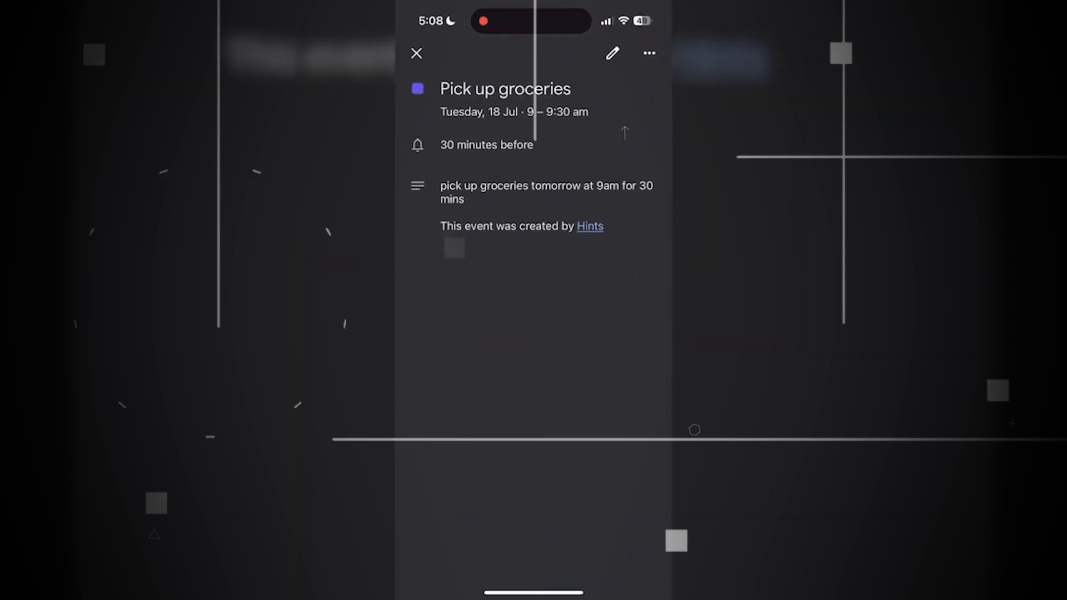
pyautogui.click(416, 53)
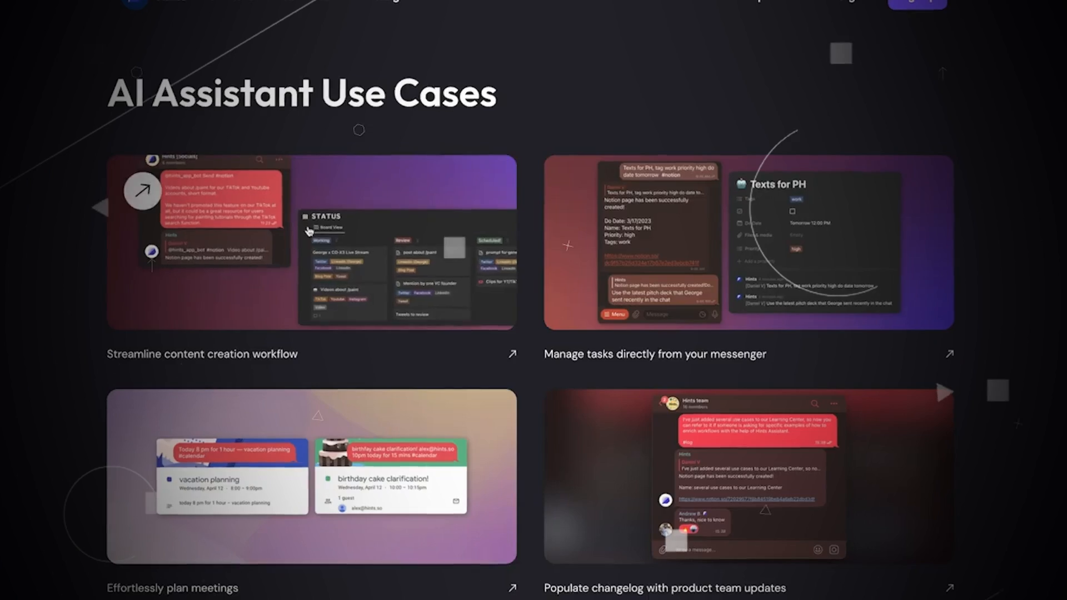